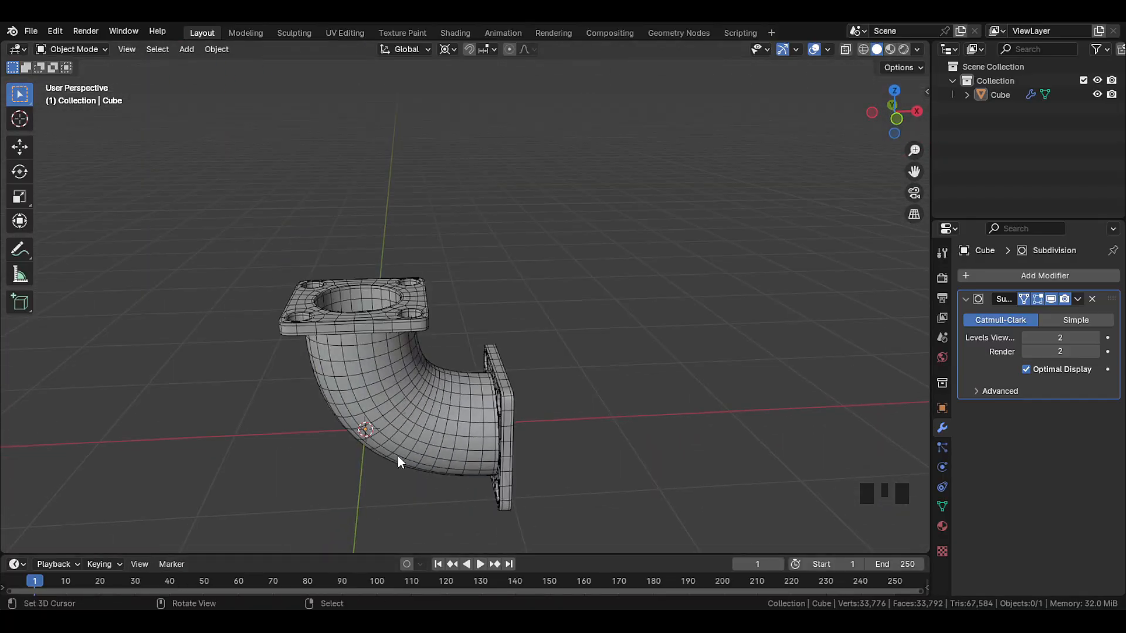
Add a cube and delete its extra faces in Edit Mode, keeping one square face.
{"action": "key", "text": "shift+a"}
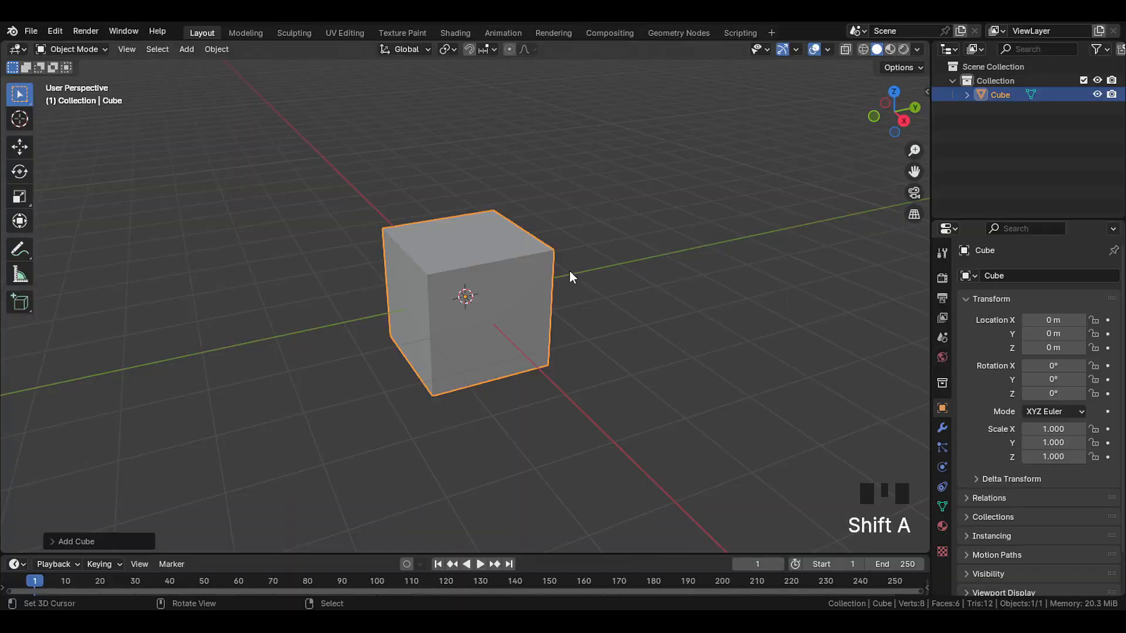
{"action": "key", "text": "Tab"}
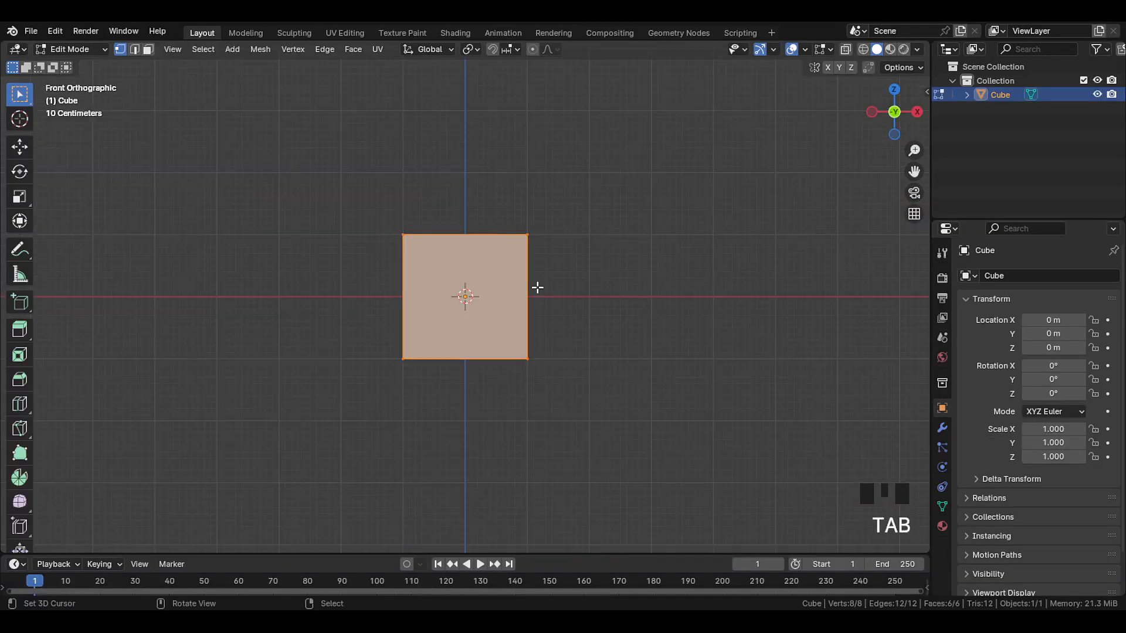
{"action": "key", "text": "3"}
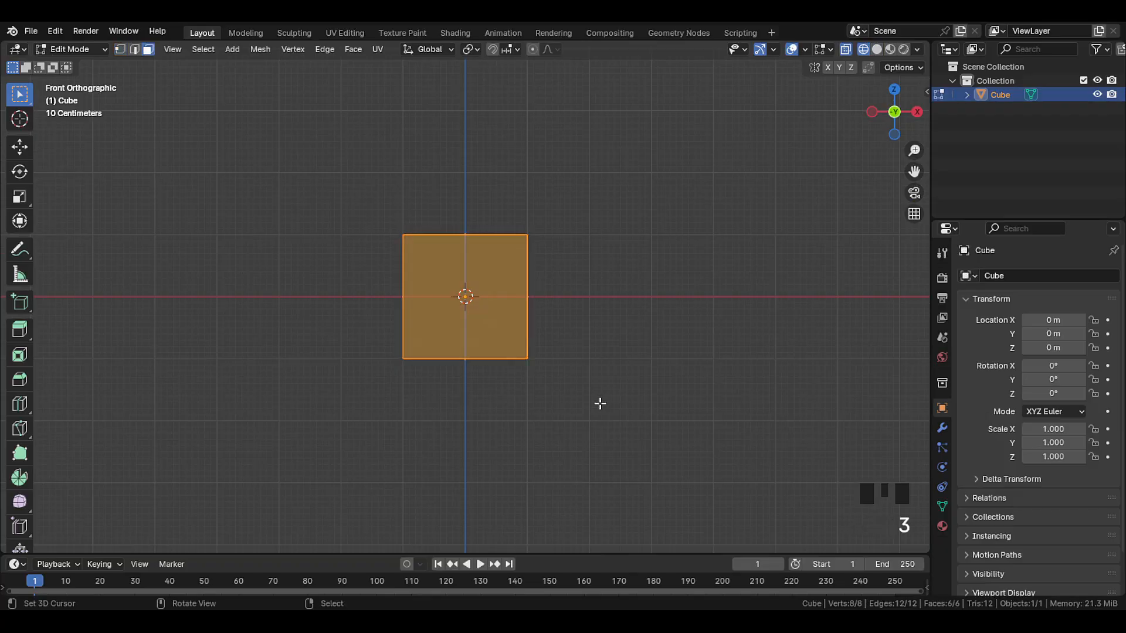
{"action": "key", "text": "x"}
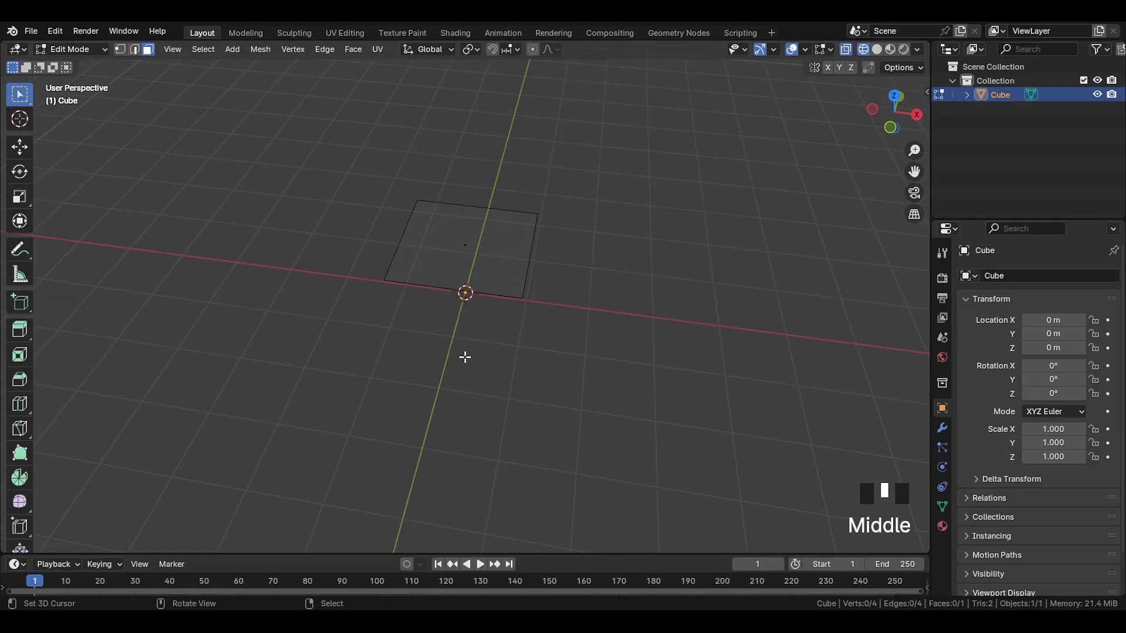
Scale the remaining square face to its new size.
{"action": "key", "text": "s"}
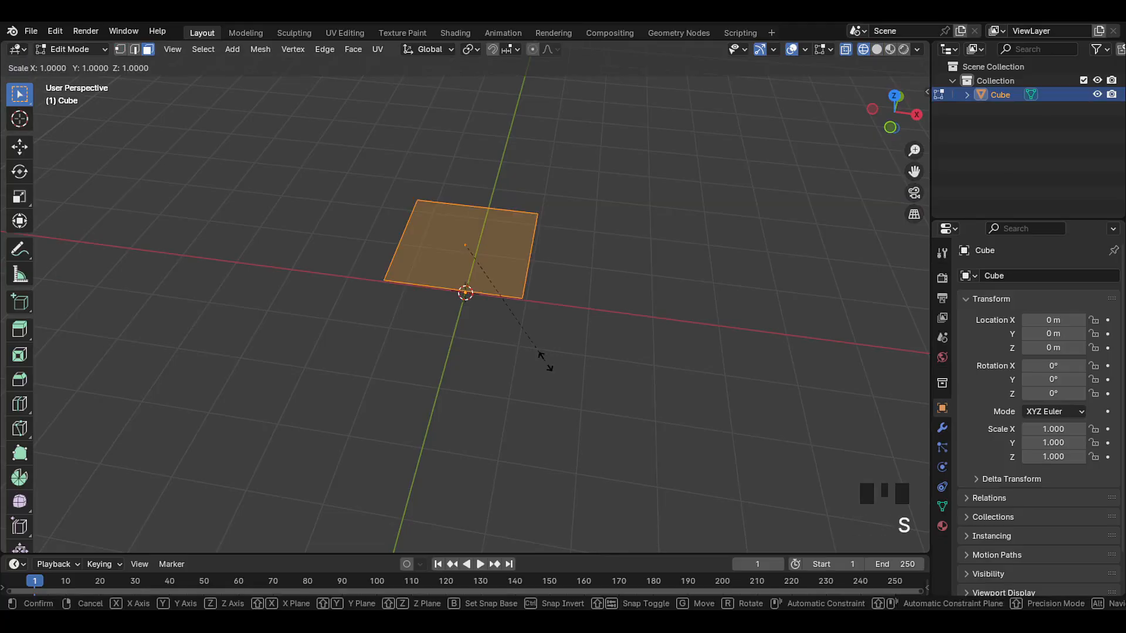
{"action": "mouse_move", "coordinate": [530, 336]}
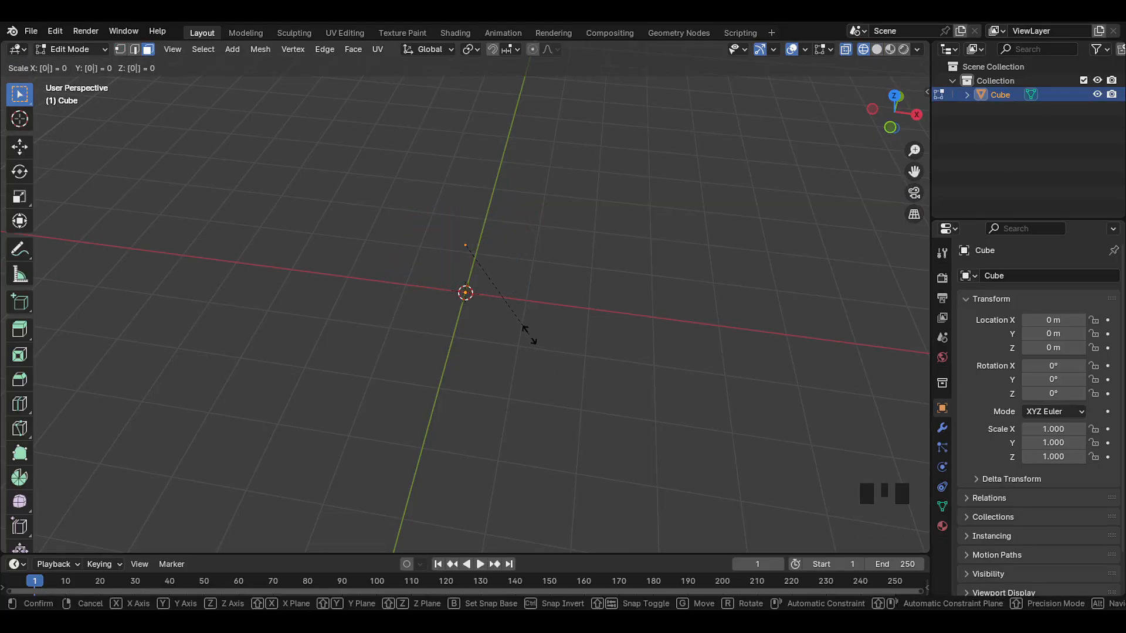
{"action": "left_click", "coordinate": [492, 292]}
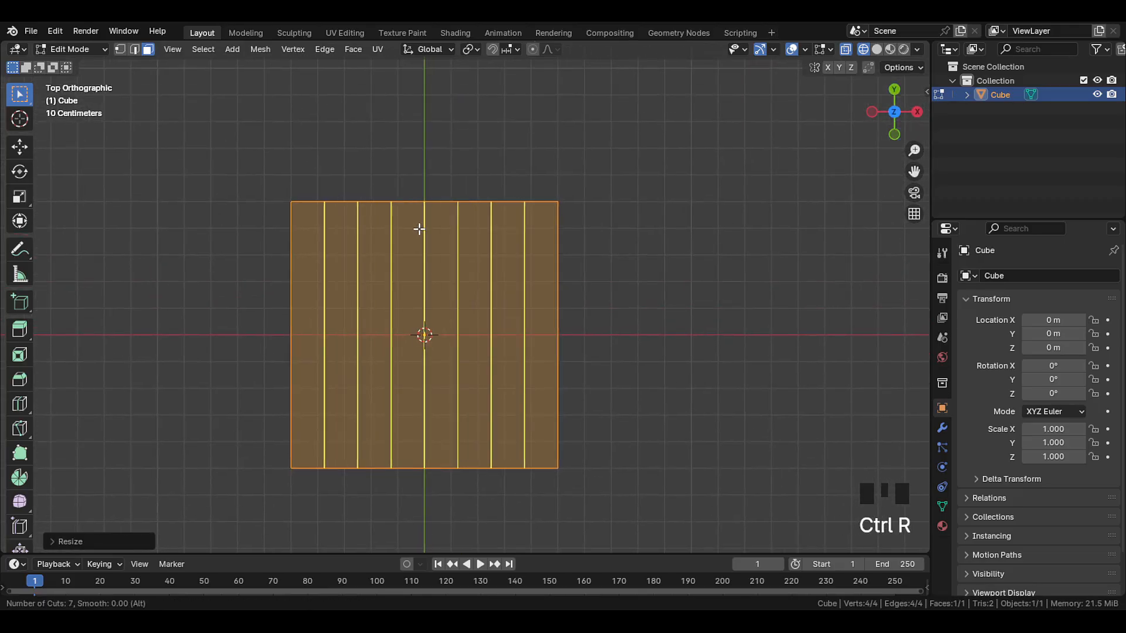
Loop-cut the square with seven cuts in each direction, forming an 8x8 grid.
{"action": "left_click", "coordinate": [424, 334]}
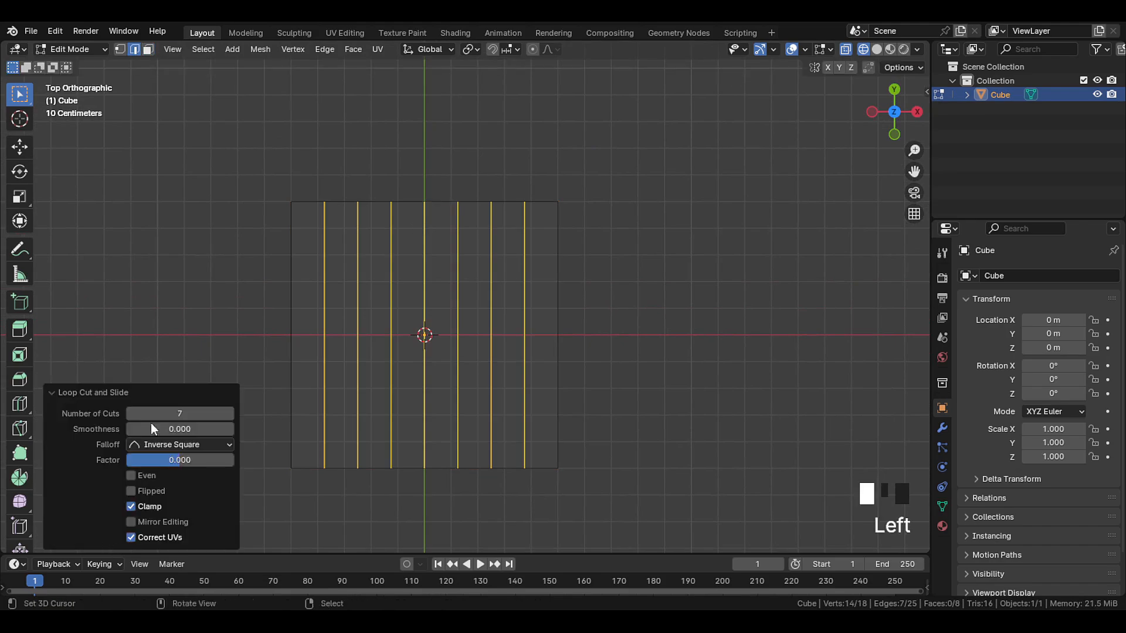
{"action": "key", "text": "ctrl+r"}
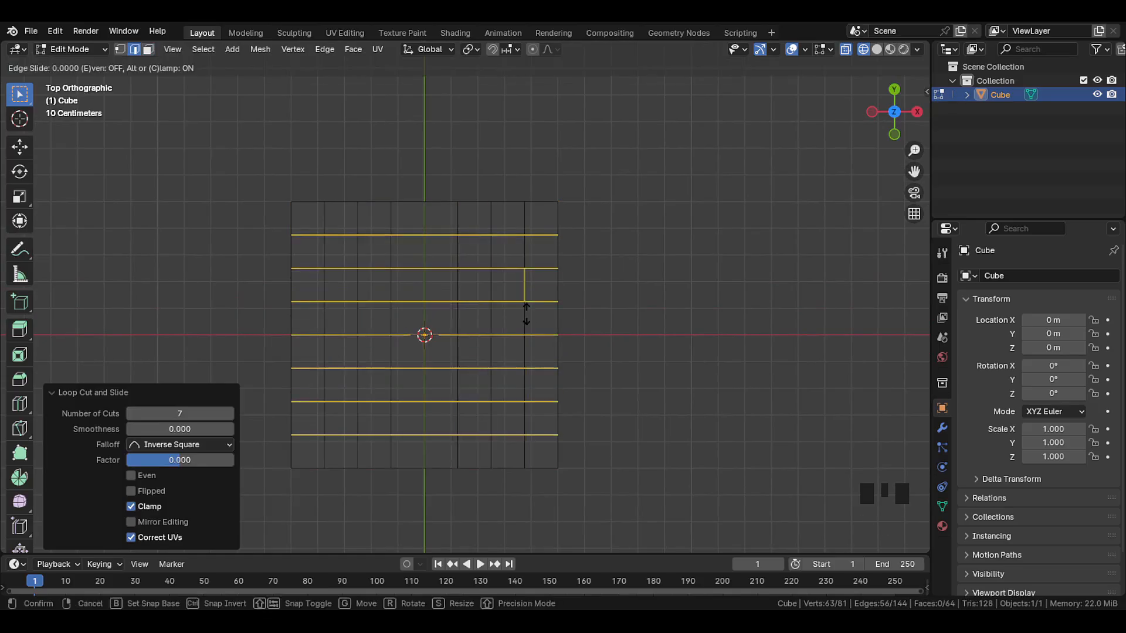
{"action": "key", "text": "shift+z"}
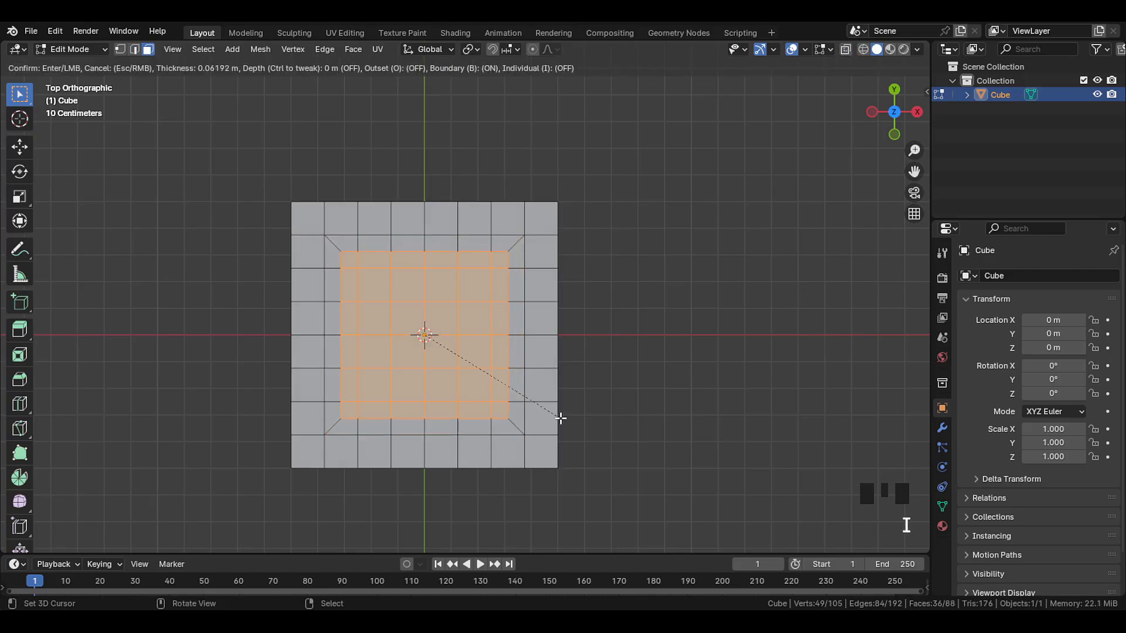
Round the inset centre faces into a circle with LoopTools and delete them to open a hole.
{"action": "right_click", "coordinate": [561, 419]}
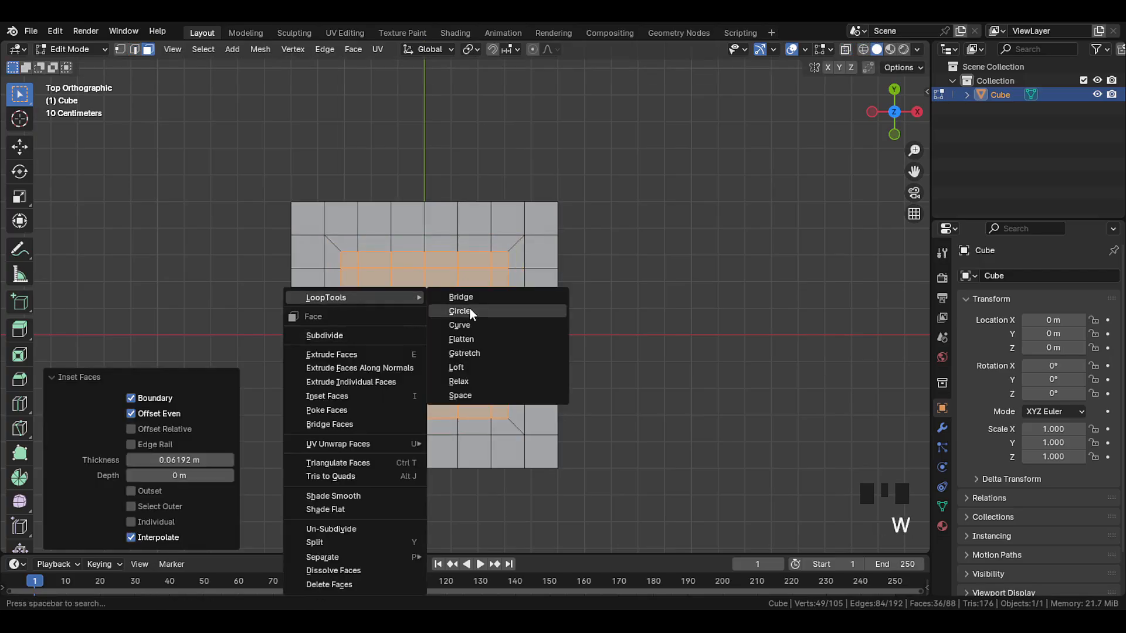
{"action": "left_click", "coordinate": [459, 311]}
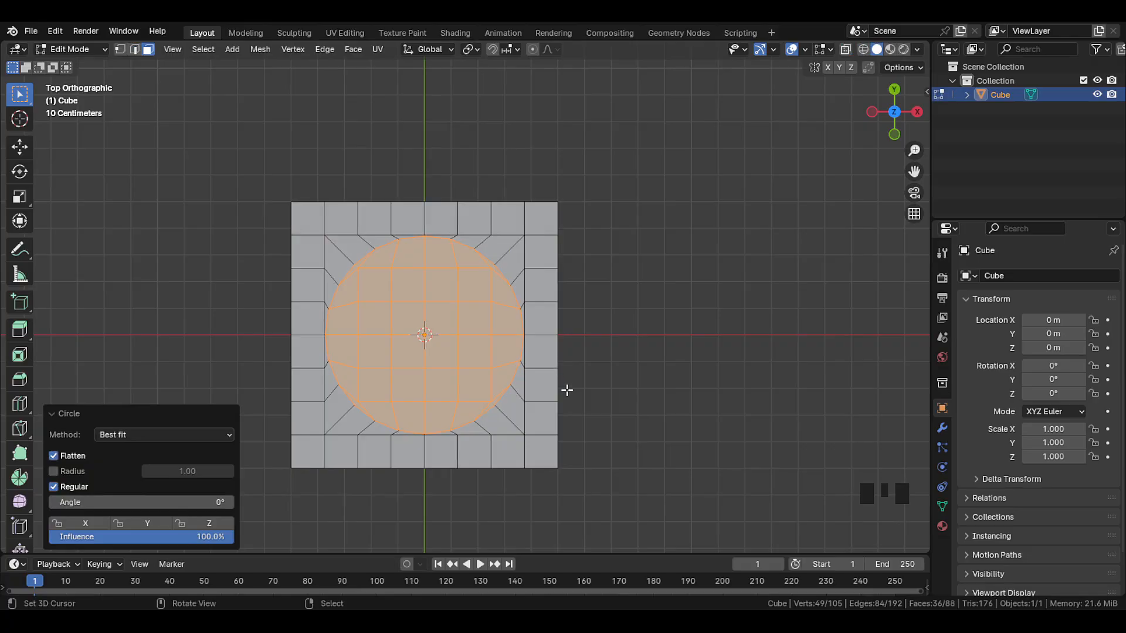
{"action": "key", "text": "s"}
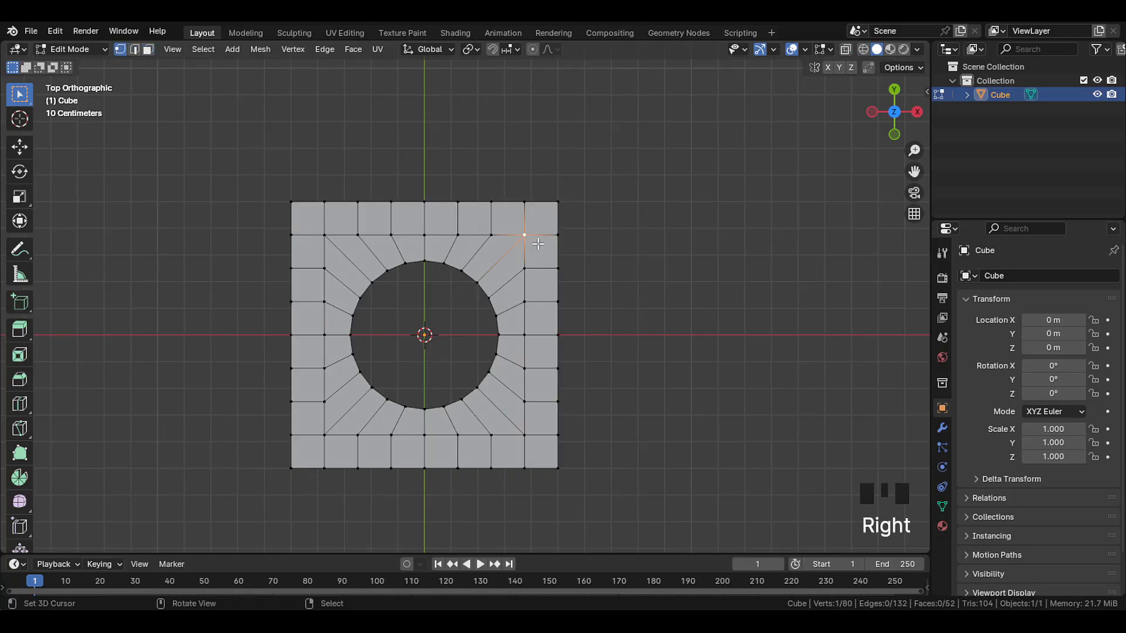
Snap the 3D cursor to a corner vertex and delete the faces around that corner.
{"action": "key", "text": "shift+s"}
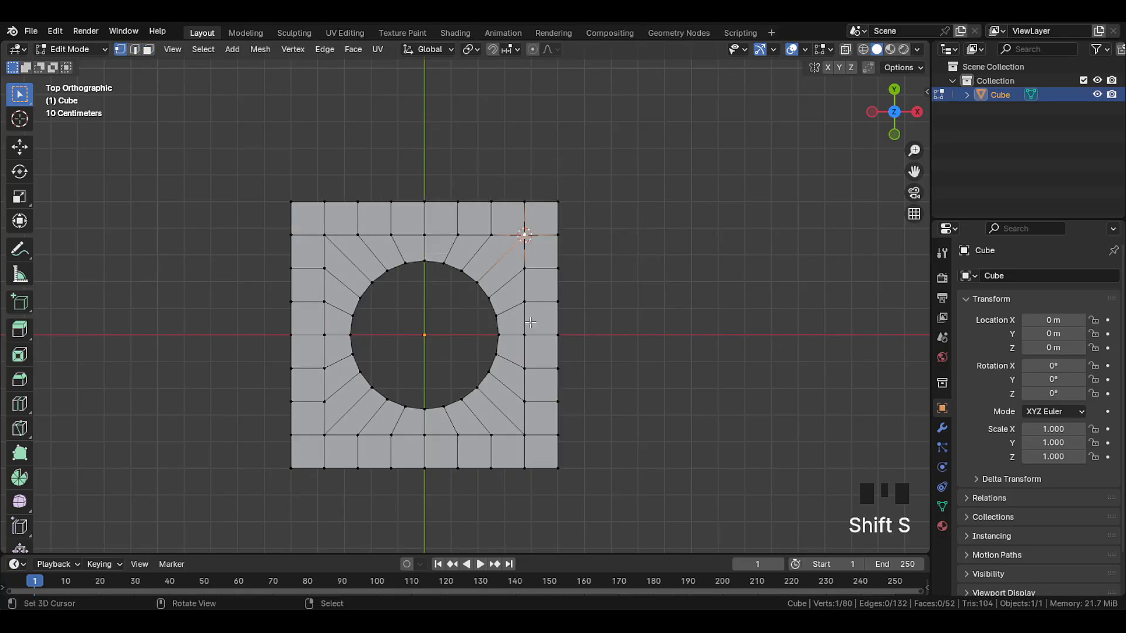
{"action": "scroll", "scroll_direction": "up", "scroll_amount": 3}
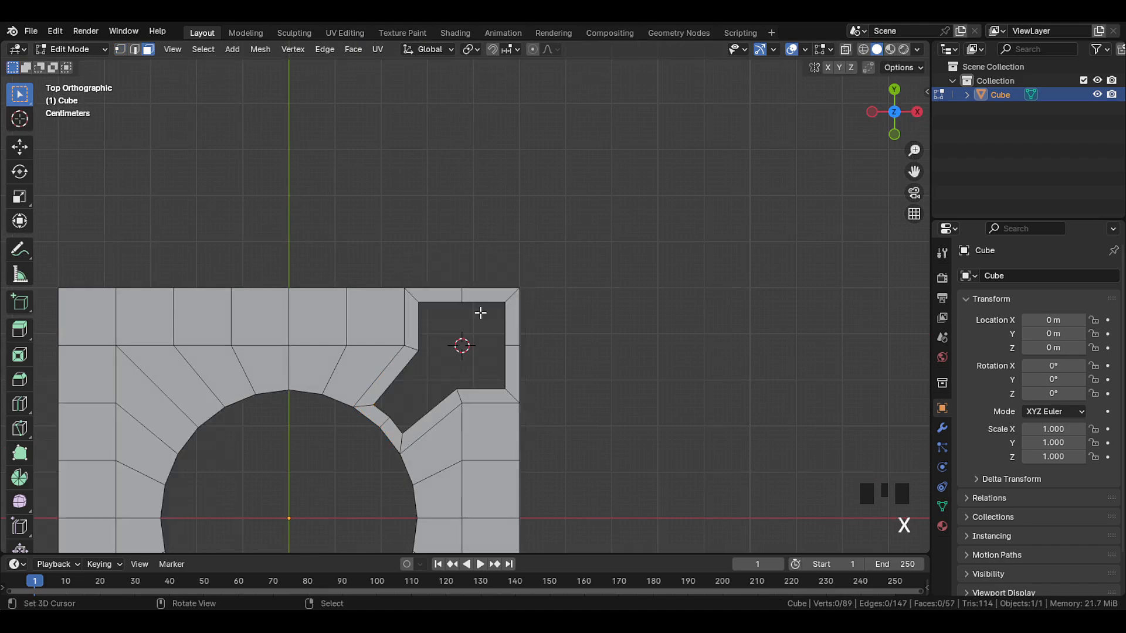
{"action": "key", "text": "2"}
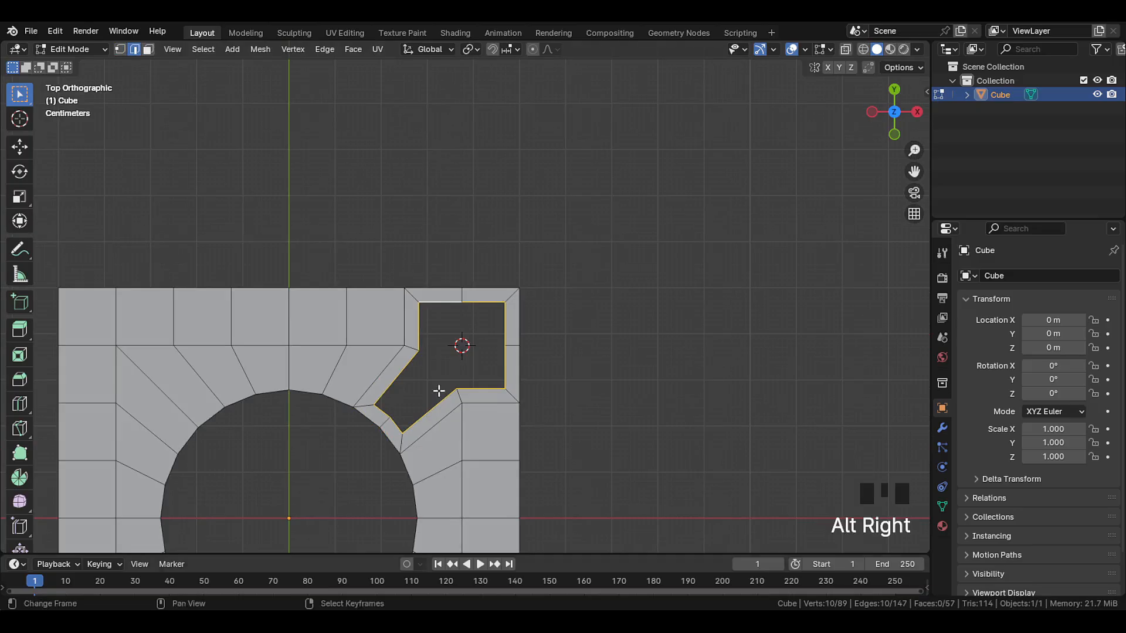
Add a 10-vertex circle at the corner, rotate it 45 degrees and shrink it into the opening.
{"action": "key", "text": "shift+a"}
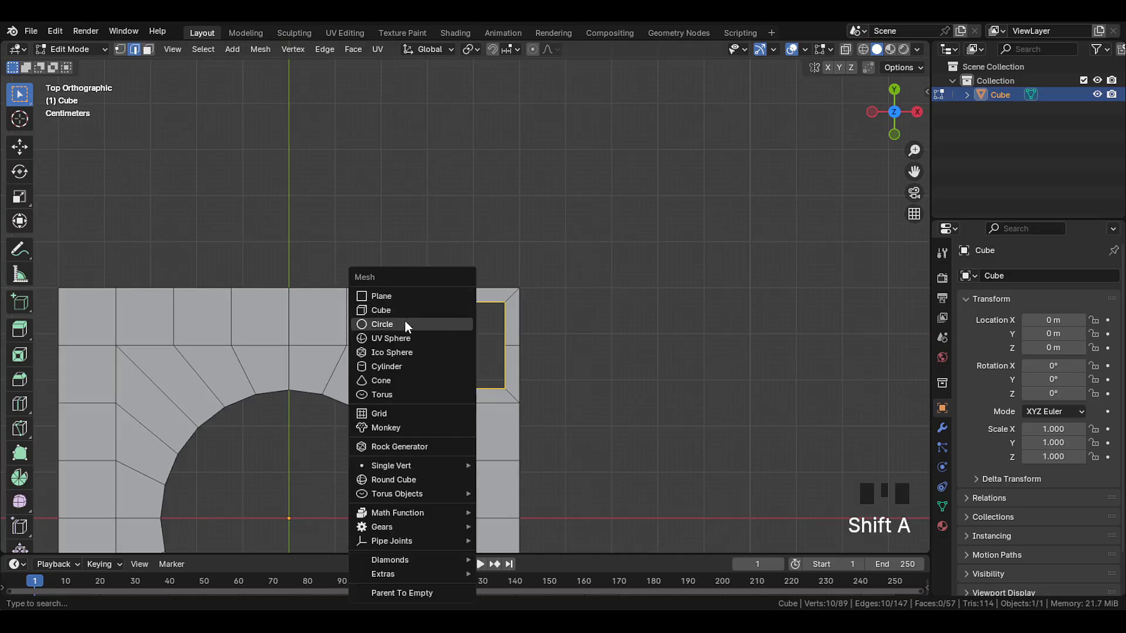
{"action": "left_click", "coordinate": [382, 324]}
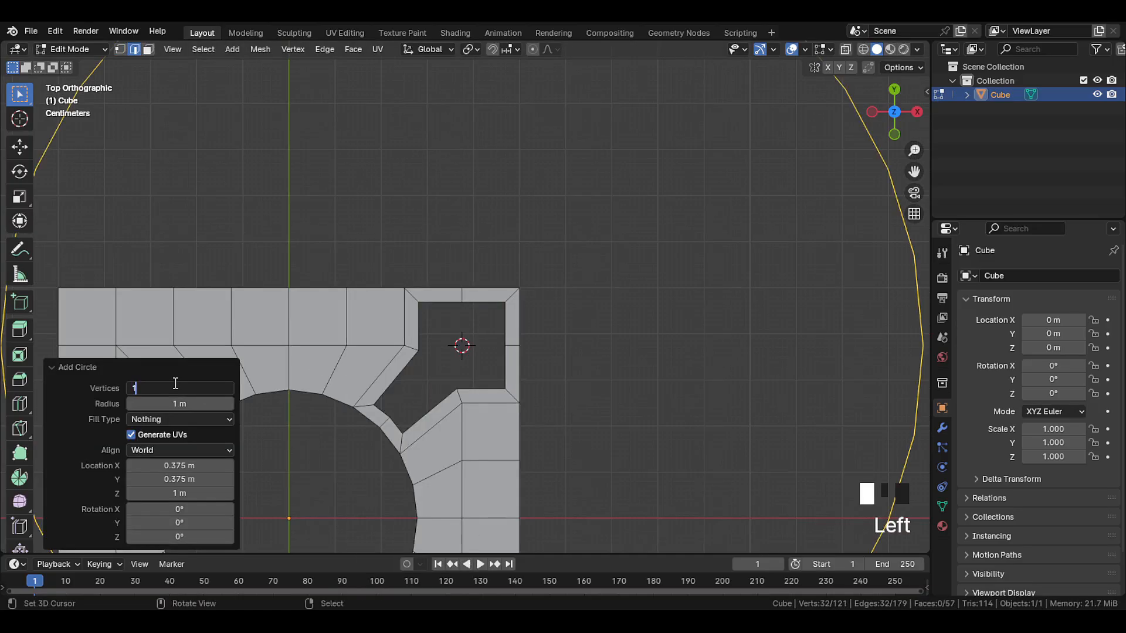
{"action": "type", "text": "0"}
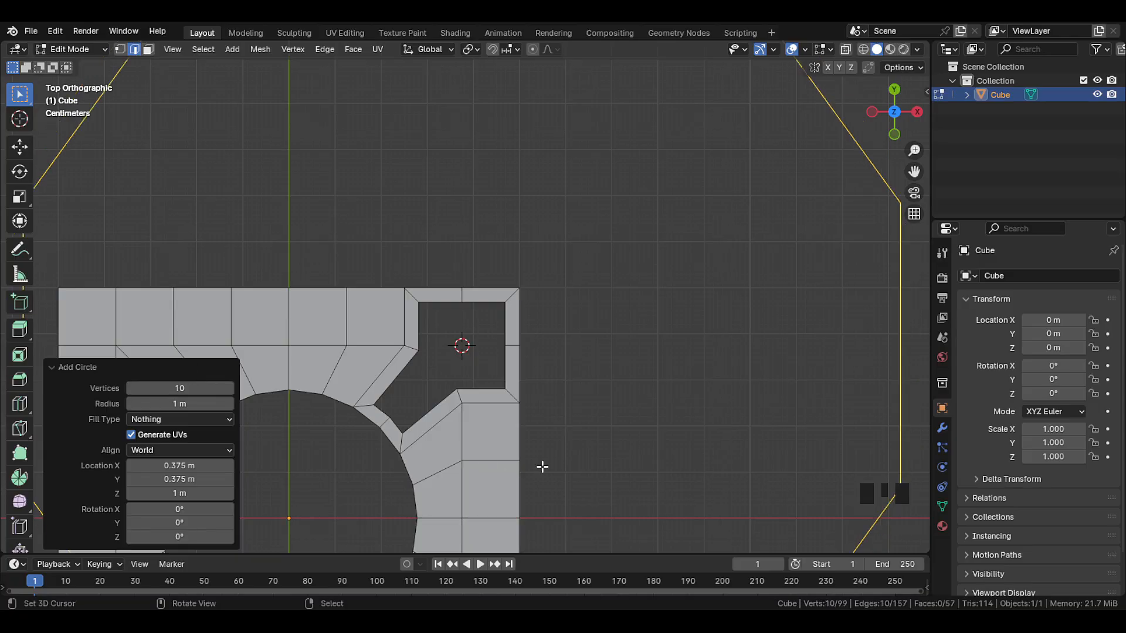
{"action": "key", "text": "s"}
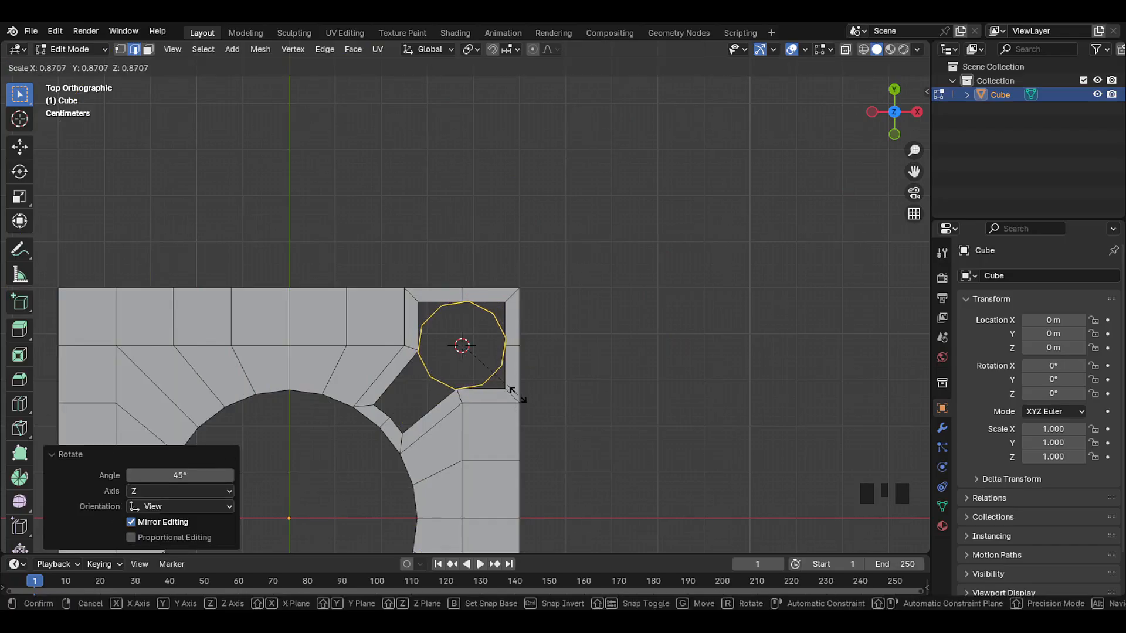
{"action": "key", "text": "x"}
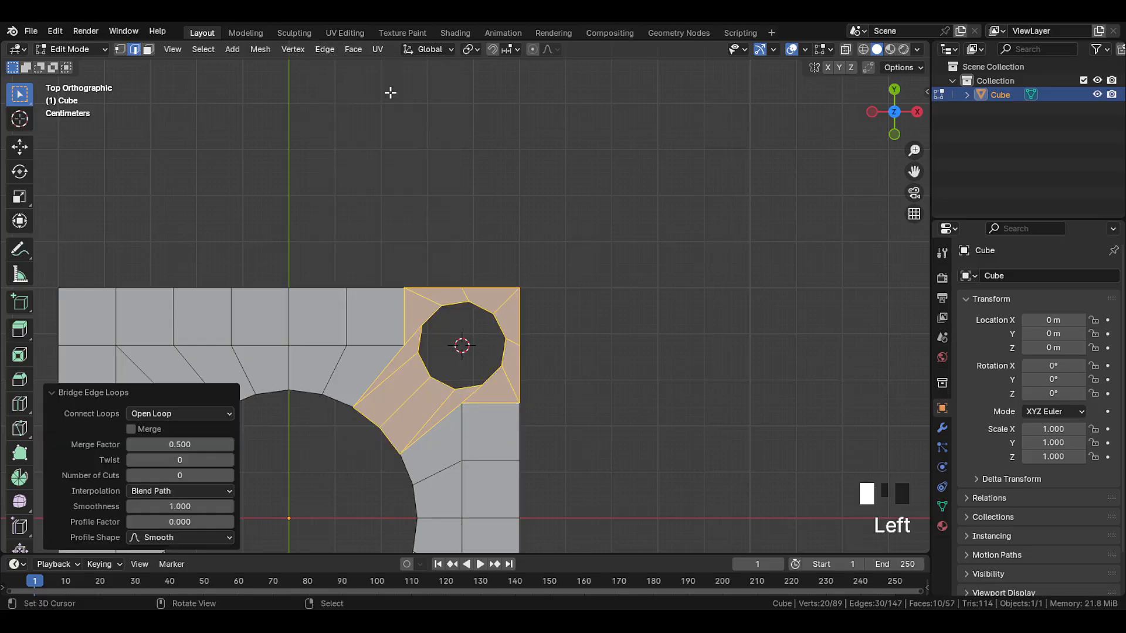
Zoom out to view the bridged bolt hole beside the central opening.
{"action": "scroll", "scroll_direction": "down", "scroll_amount": 3}
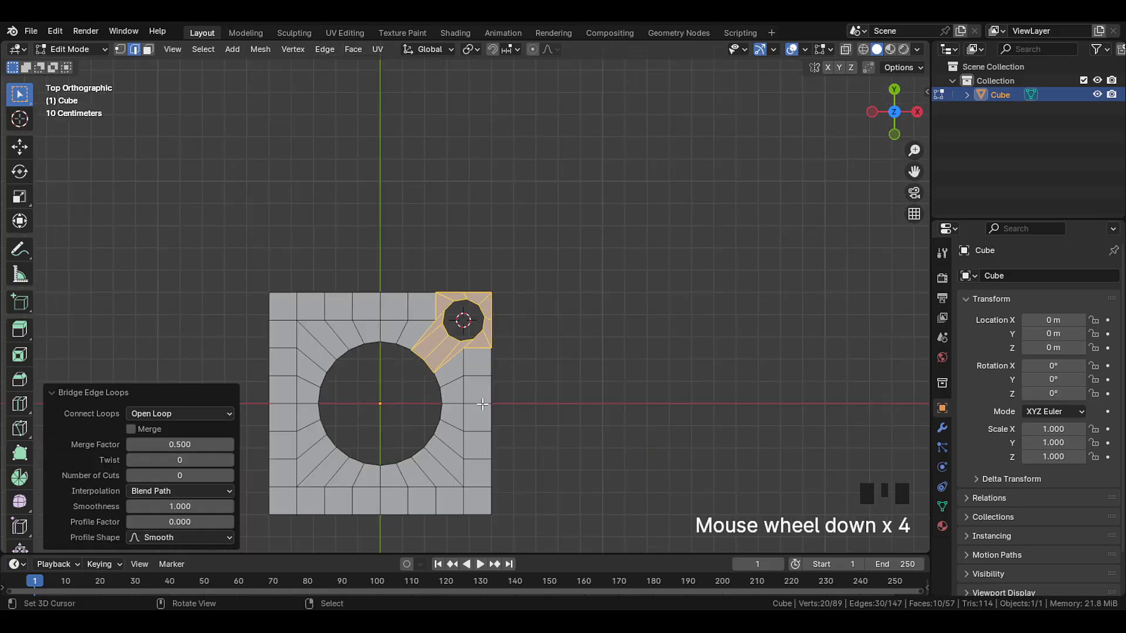
Delete the three plate quarters without the bolt hole and slide a vertex to even spacing.
{"action": "scroll", "scroll_direction": "up", "scroll_amount": 3}
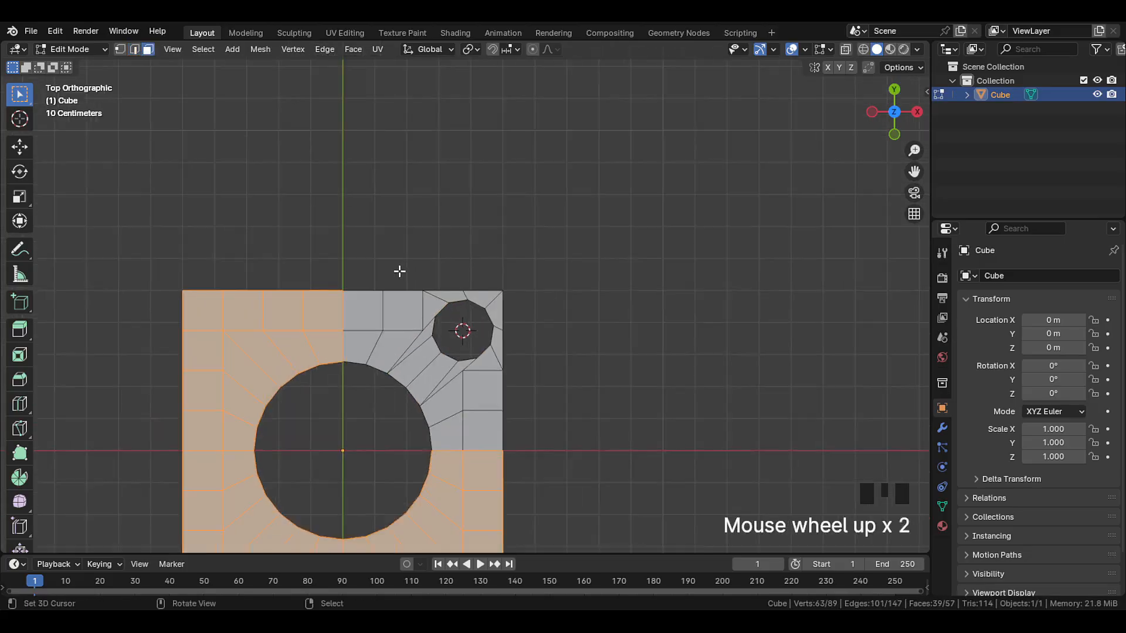
{"action": "key", "text": "x"}
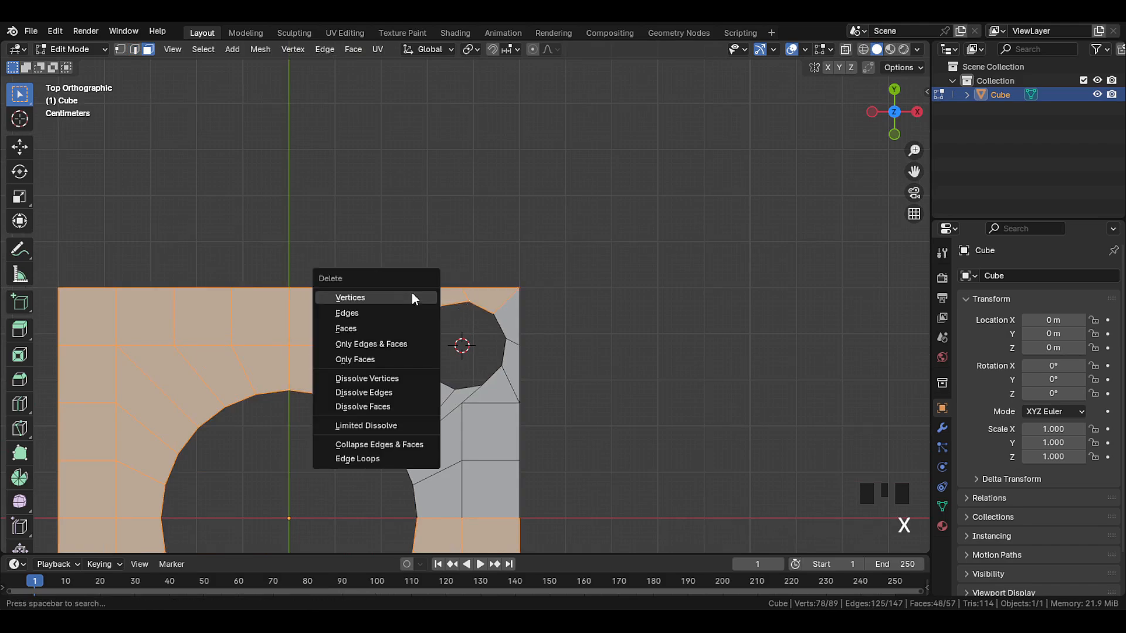
{"action": "left_click", "coordinate": [350, 297]}
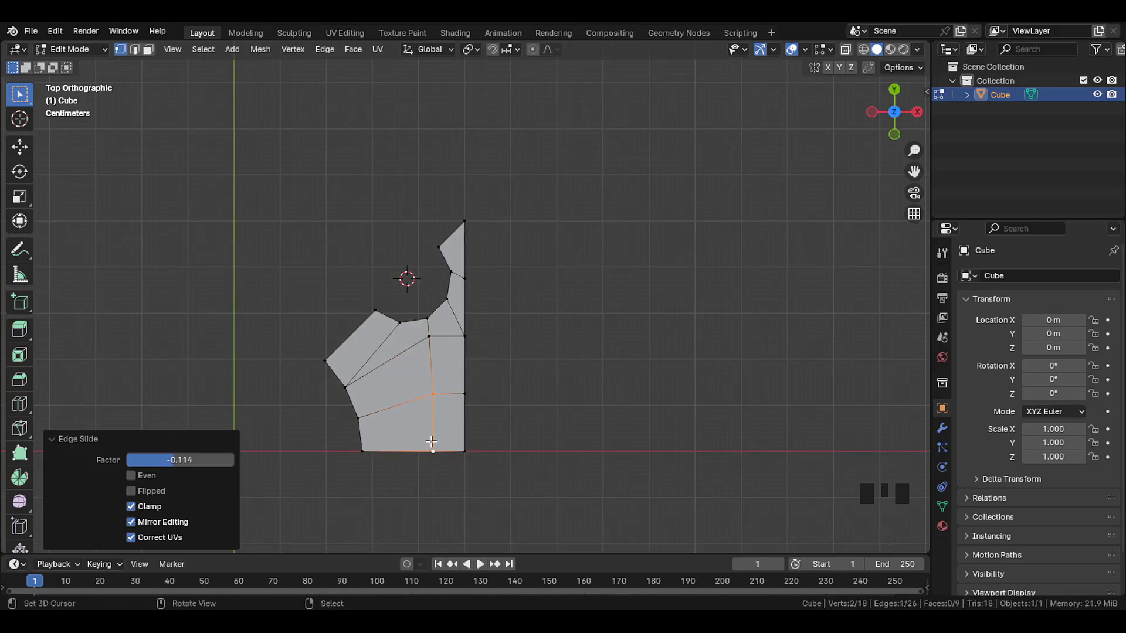
{"action": "key", "text": "G"}
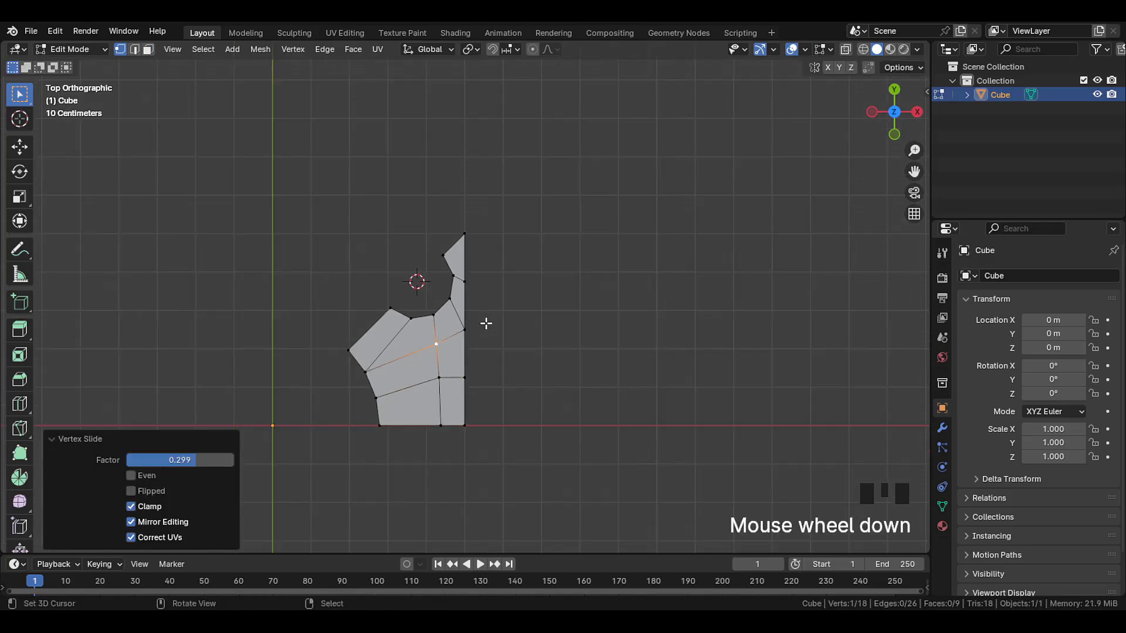
Duplicate the wedge faces and mirror them into place to complete the quarter.
{"action": "key", "text": "shift+d"}
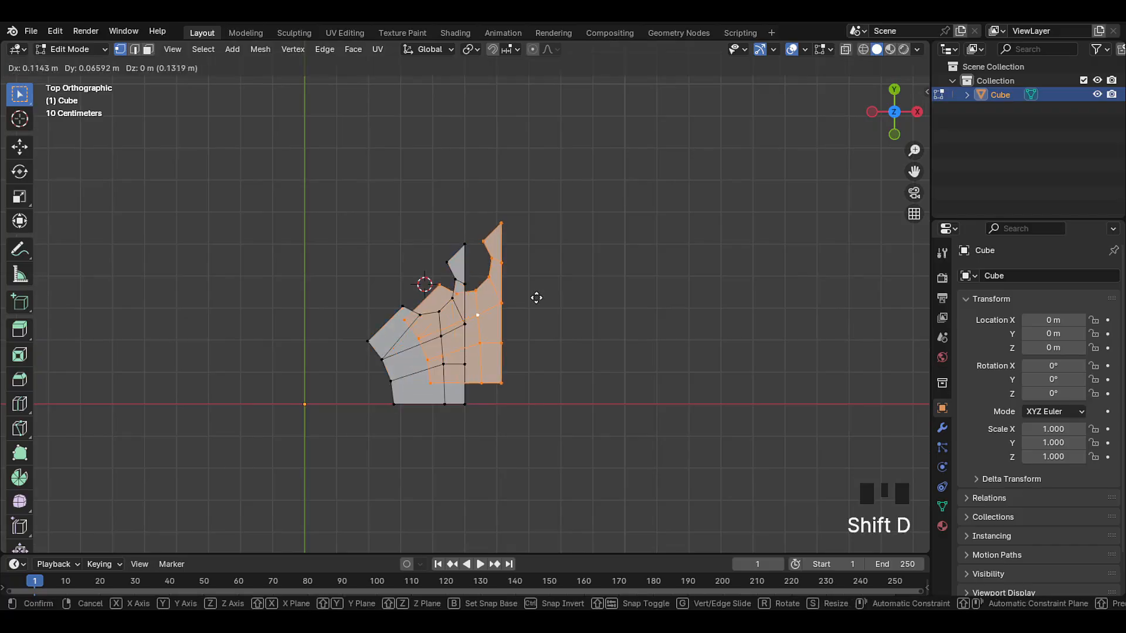
{"action": "left_click", "coordinate": [470, 49]}
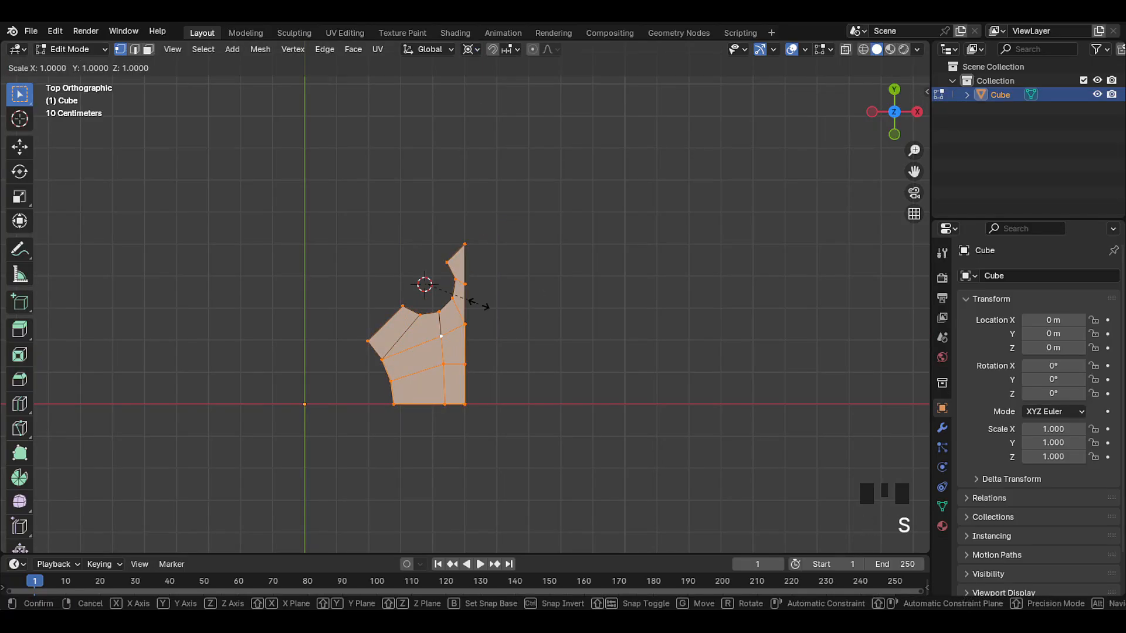
{"action": "key", "text": "x"}
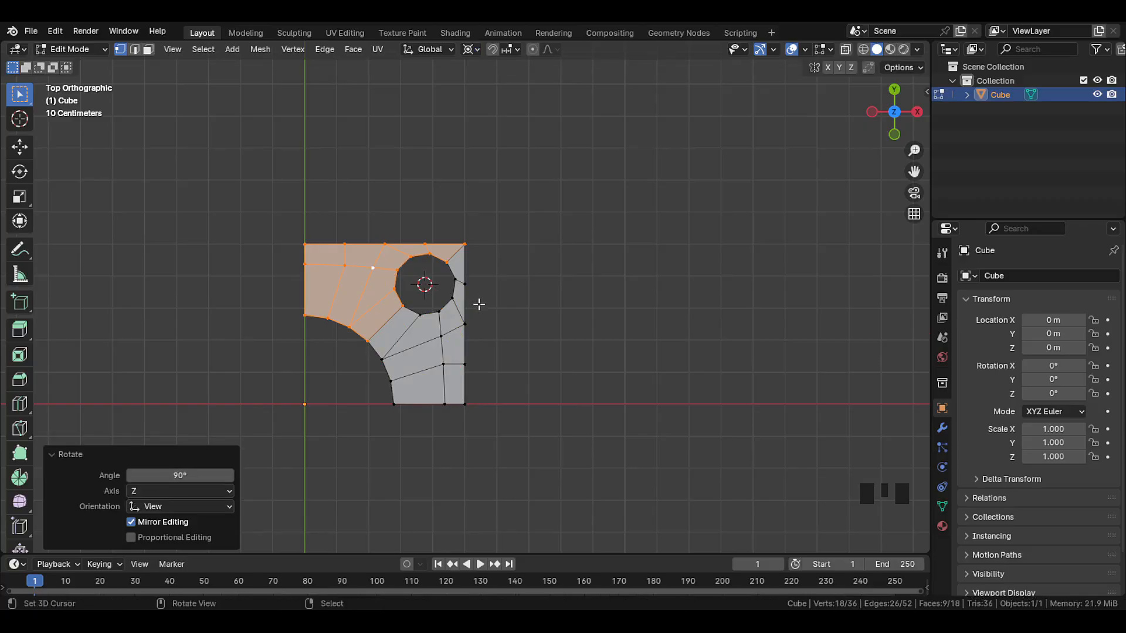
Merge the overlapping vertices by distance into one connected quarter.
{"action": "key", "text": "m"}
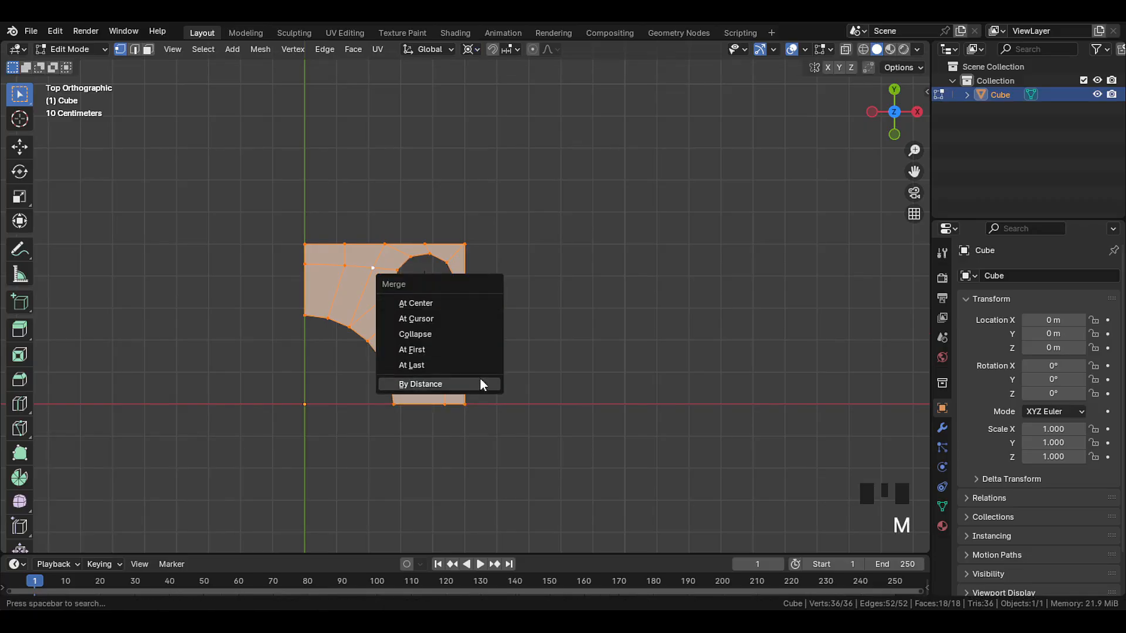
{"action": "left_click", "coordinate": [420, 384]}
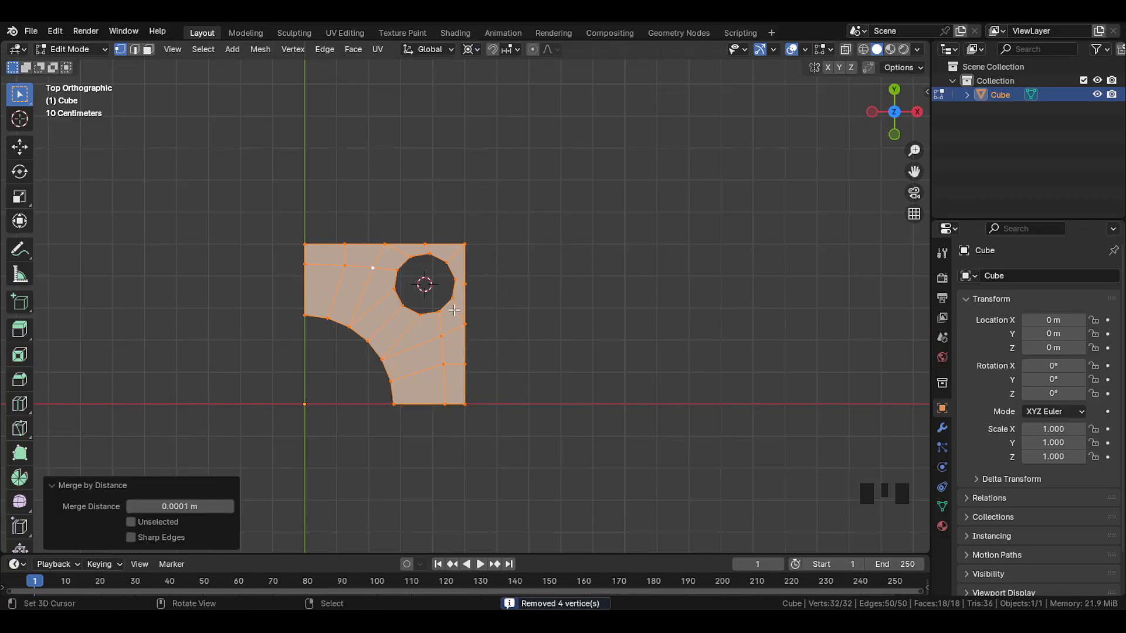
{"action": "left_click", "coordinate": [942, 427]}
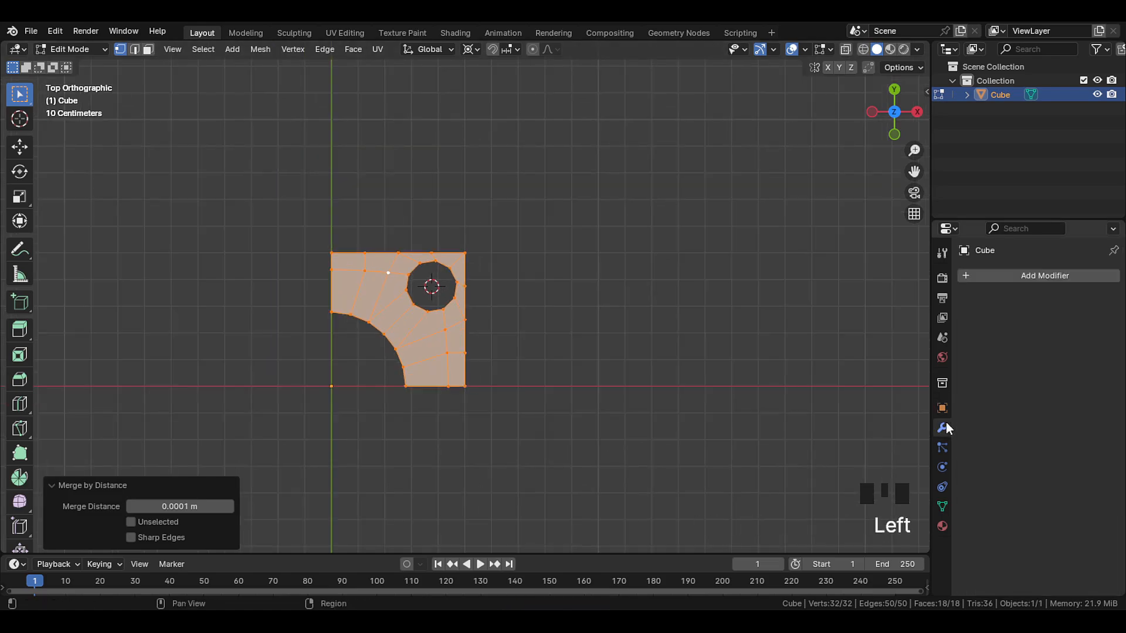
Add a Mirror modifier on X and Y with clipping and apply it into a full four-hole flange.
{"action": "left_click", "coordinate": [1044, 274]}
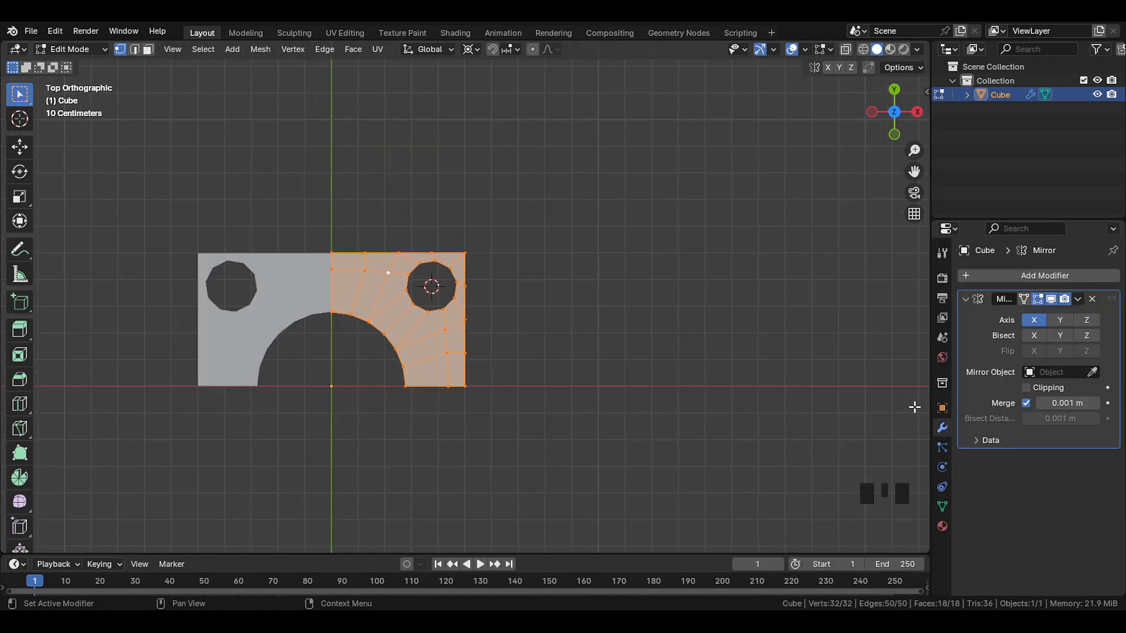
{"action": "left_click", "coordinate": [1059, 319]}
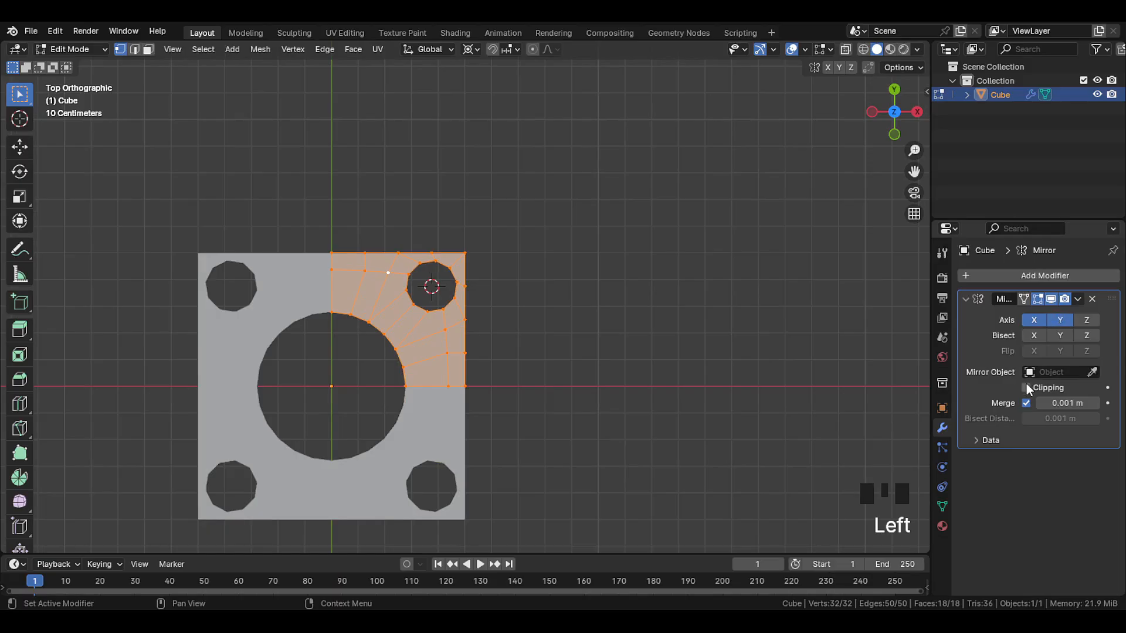
{"action": "left_click", "coordinate": [1079, 299]}
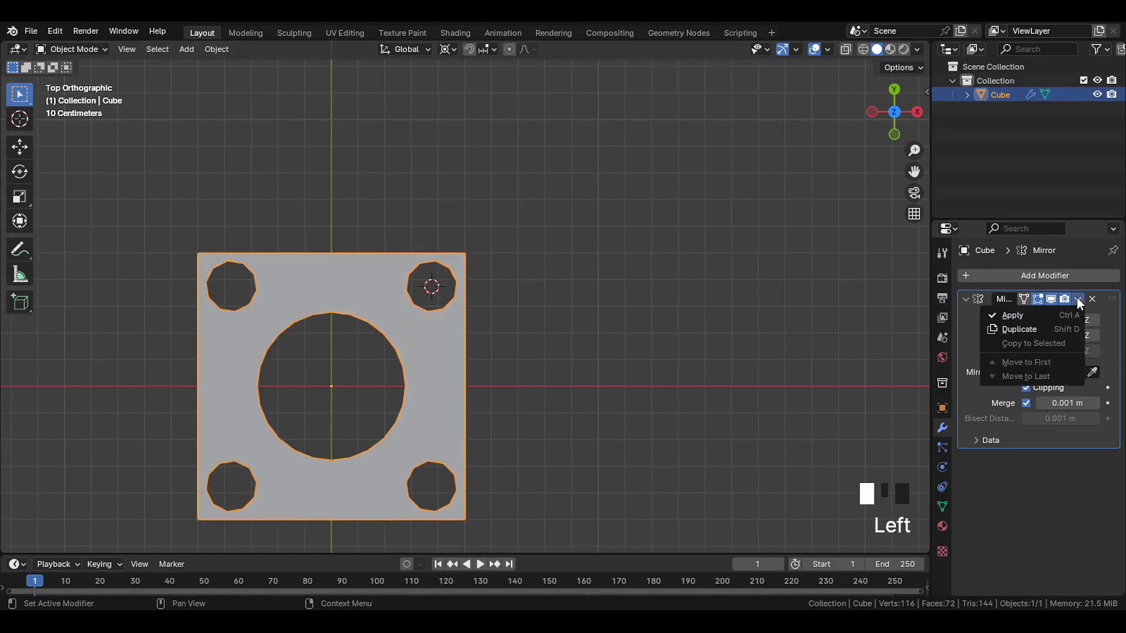
{"action": "mouse_move", "coordinate": [1012, 316]}
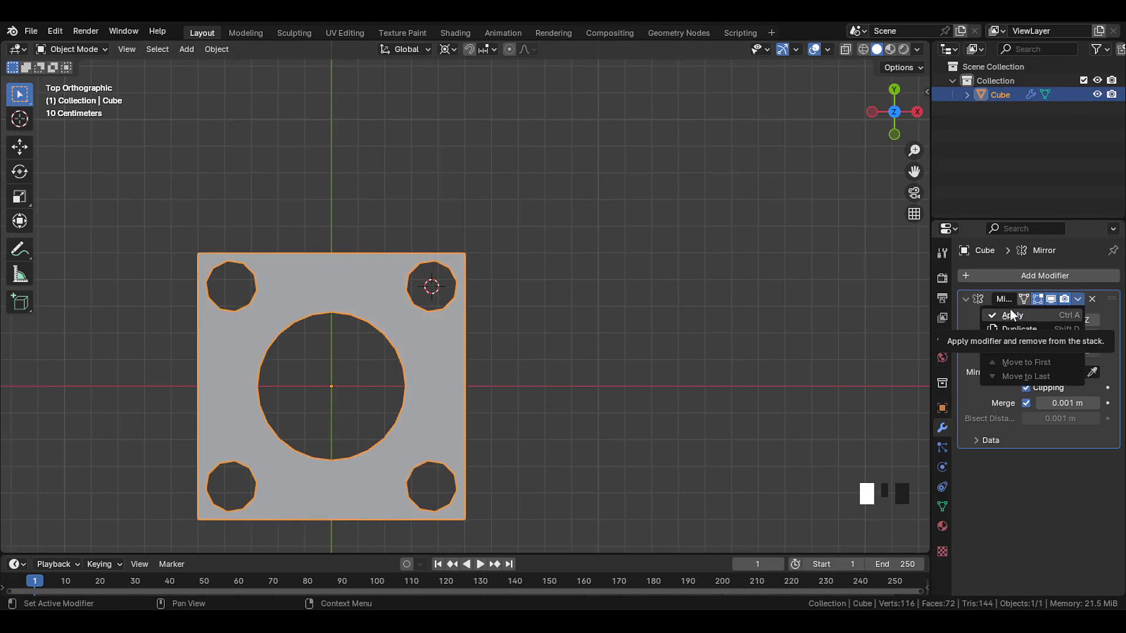
{"action": "key", "text": "Tab"}
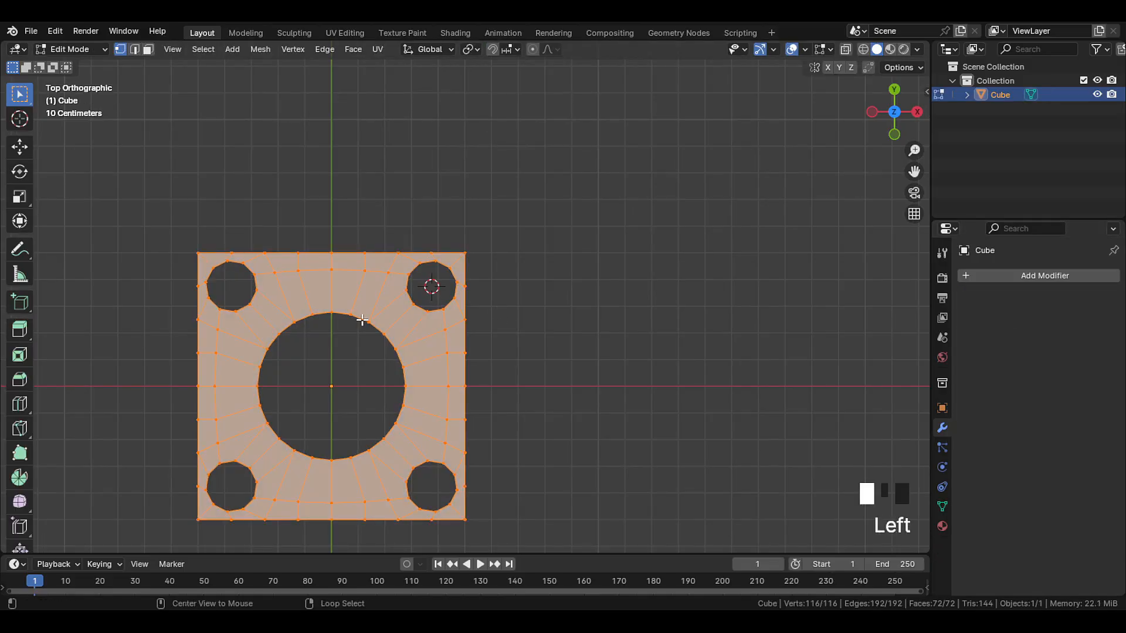
Scale the central hole's edge loops outward twice to widen the pipe bore opening.
{"action": "key", "text": "s"}
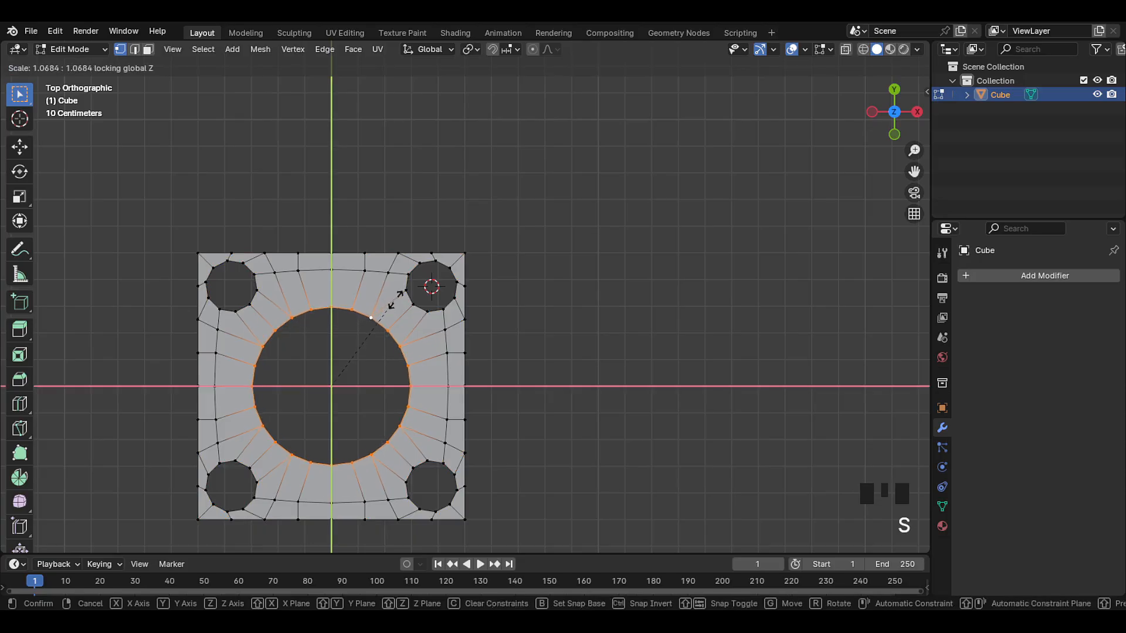
{"action": "mouse_move", "coordinate": [507, 244]}
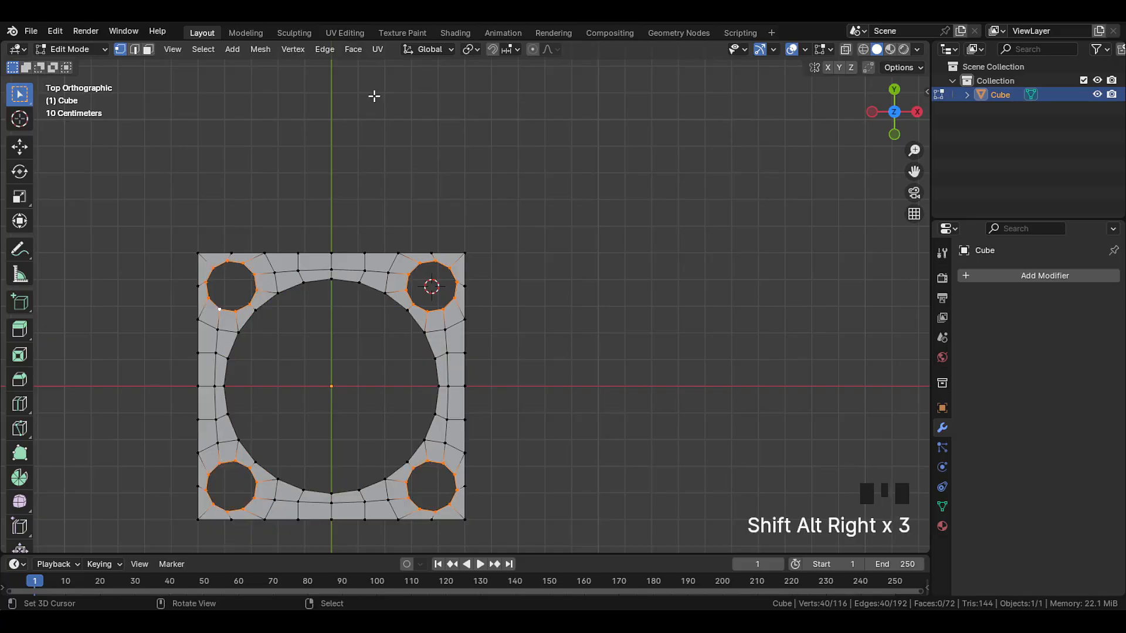
{"action": "scroll", "scroll_direction": "up", "scroll_amount": 3}
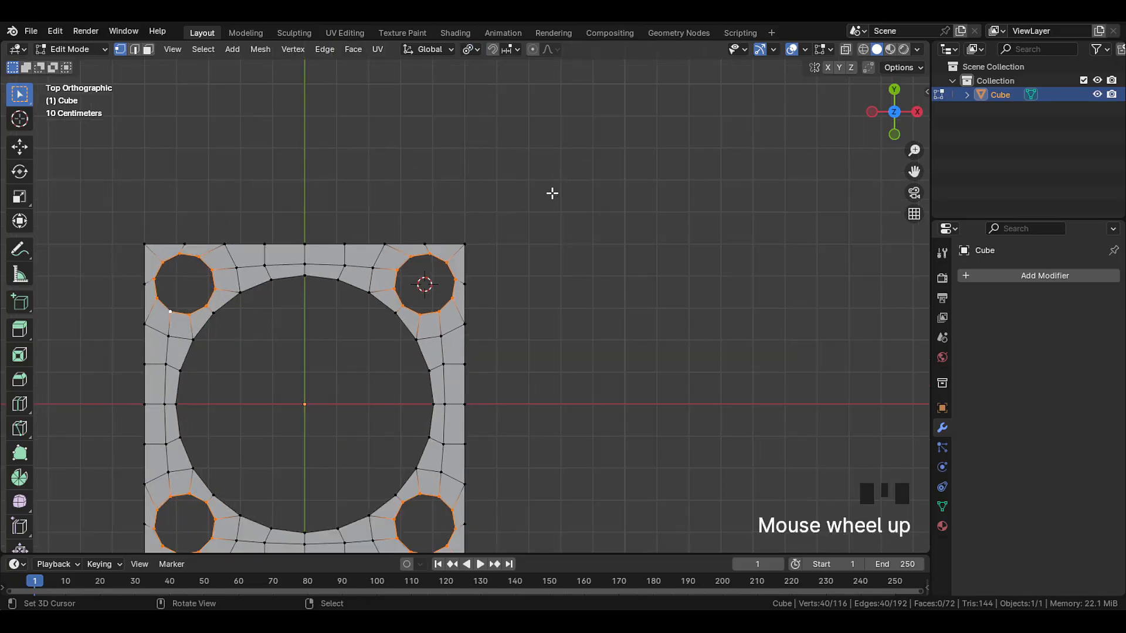
{"action": "key", "text": "s"}
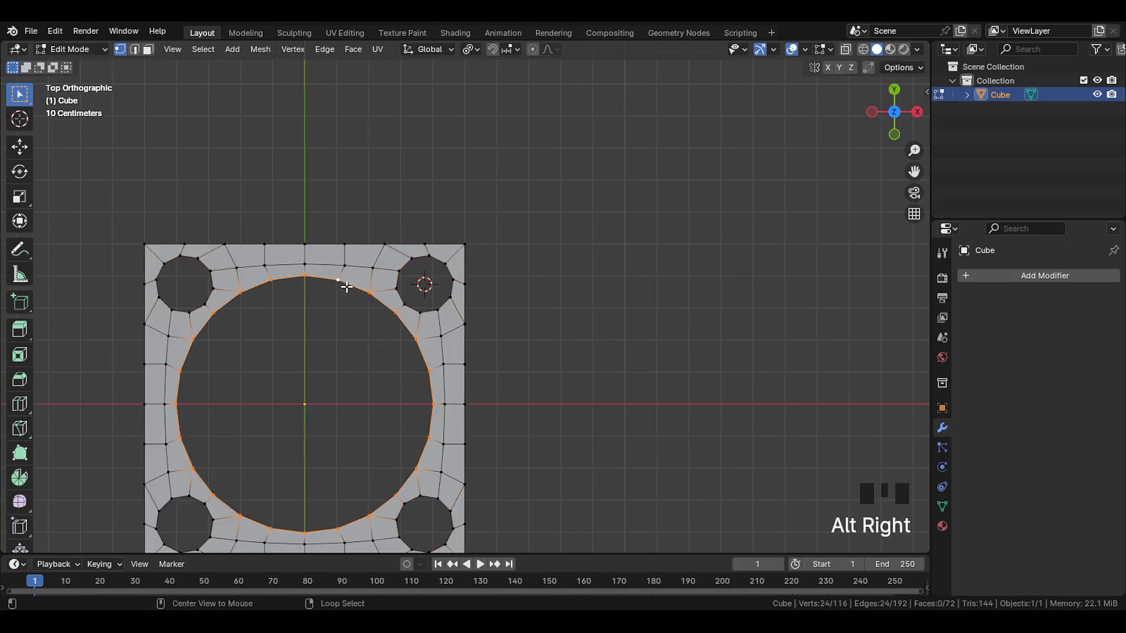
{"action": "key", "text": "s"}
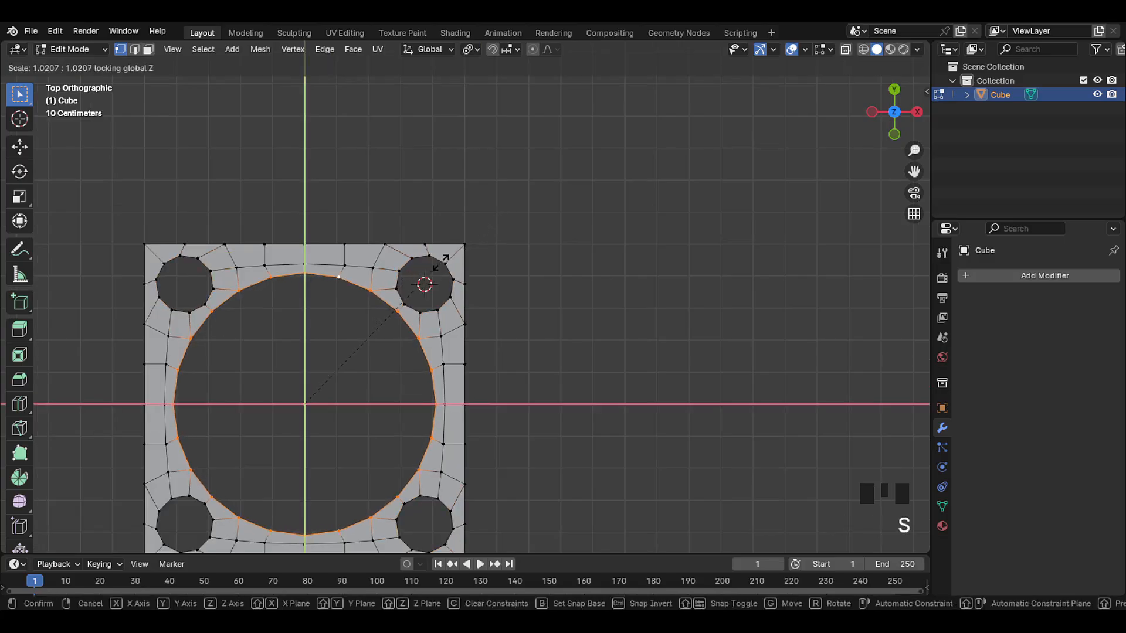
{"action": "scroll", "scroll_direction": "down", "scroll_amount": 3}
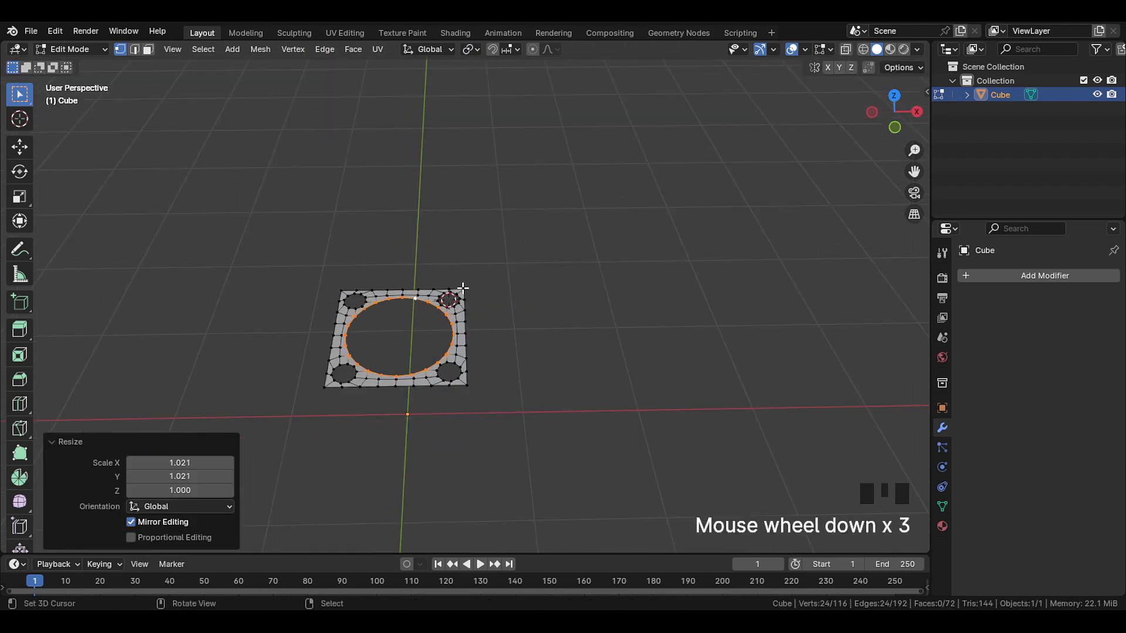
Select the whole flange, snap the 3D cursor to the world origin and duplicate the flange for the upright copy.
{"action": "key", "text": "a"}
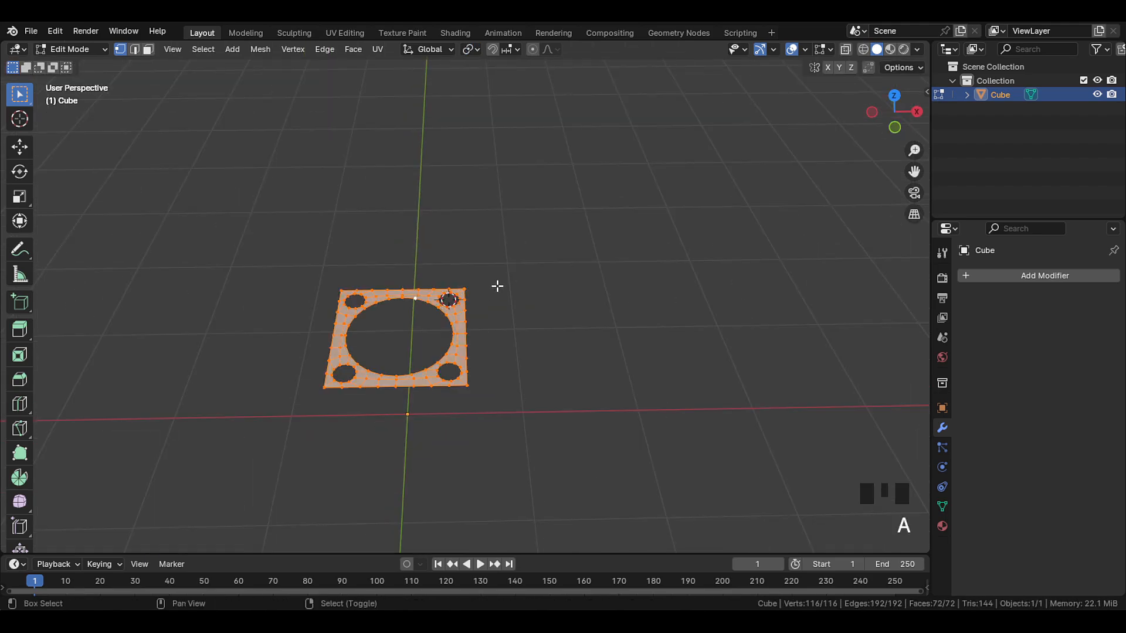
{"action": "key", "text": "shift+s"}
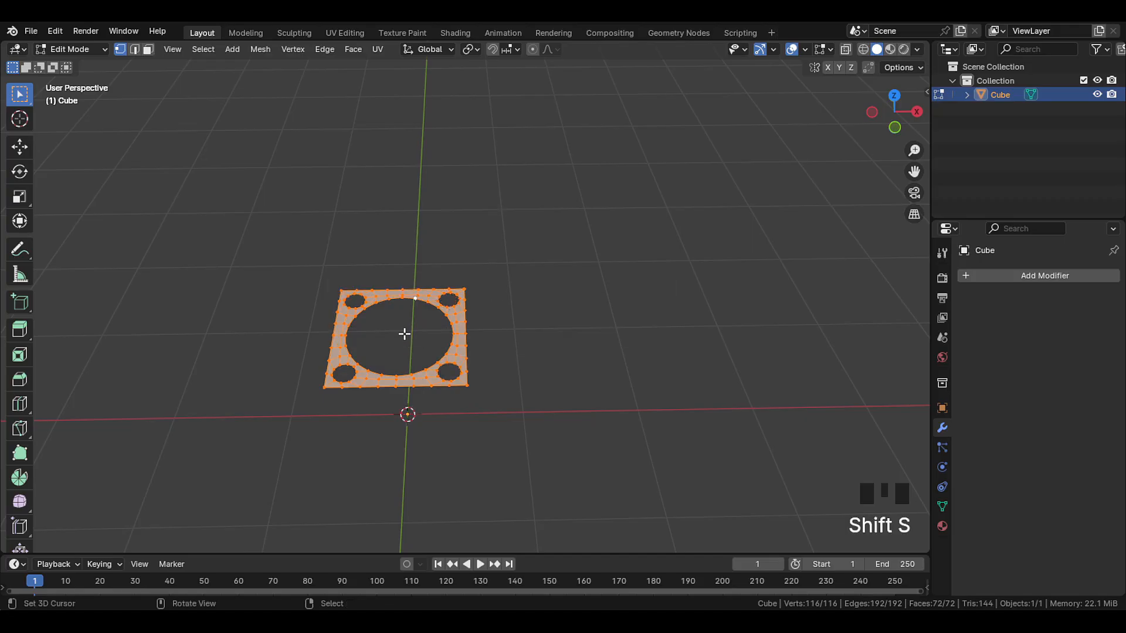
{"action": "left_click", "coordinate": [470, 49]}
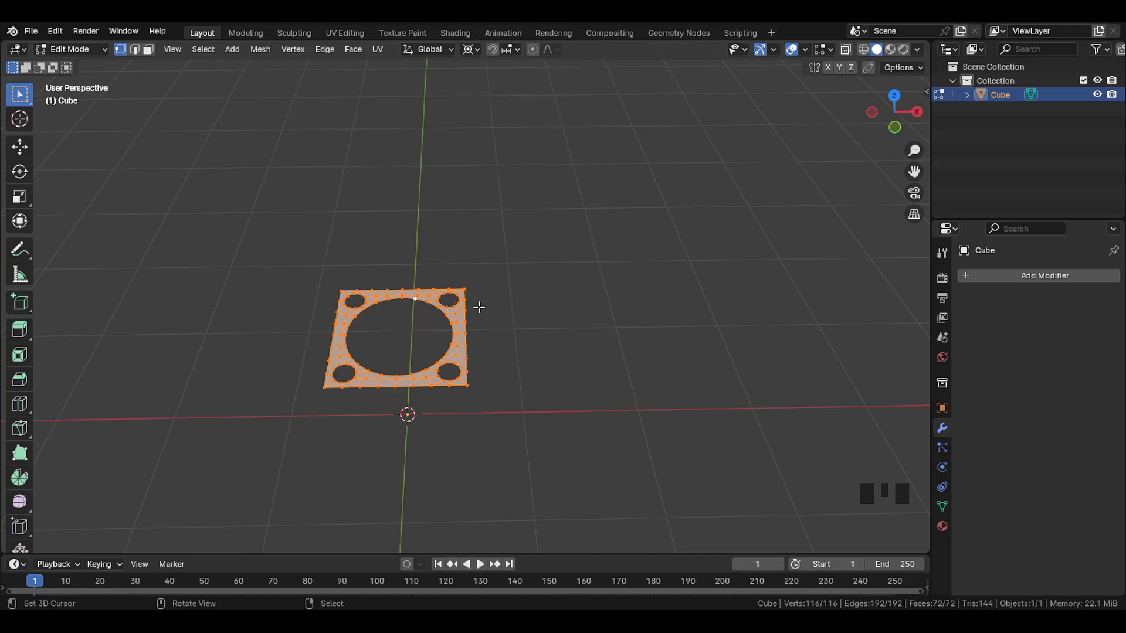
{"action": "key", "text": "shift+d"}
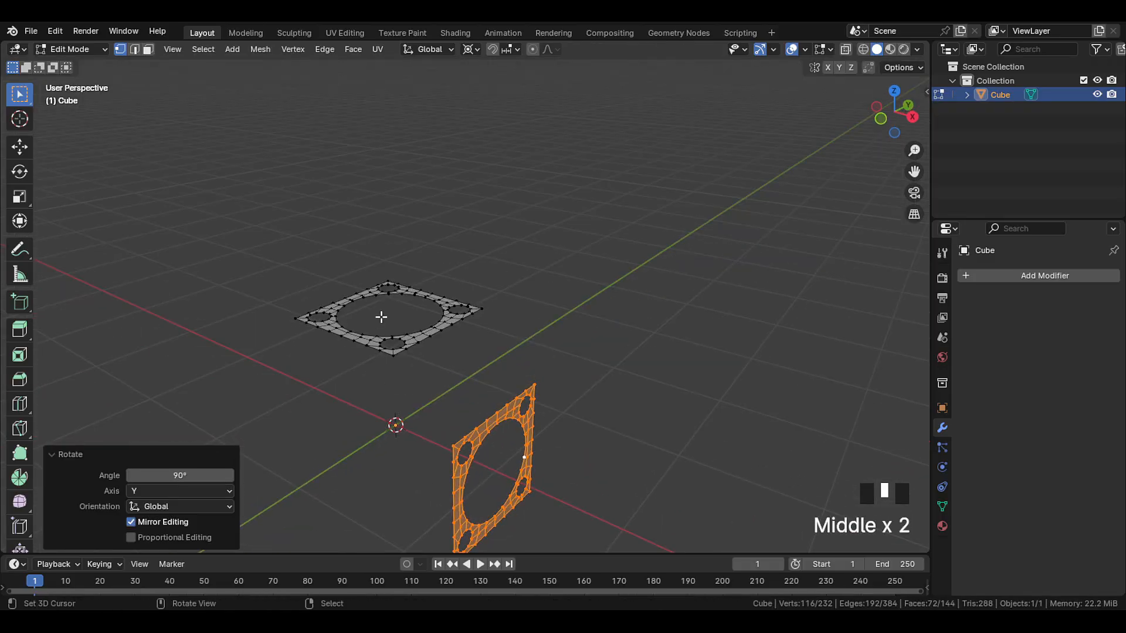
Bridge the two flanges' inner edge loops into an elbow with 16 cuts and 0.750 smoothness.
{"action": "scroll", "scroll_direction": "up", "scroll_amount": 3}
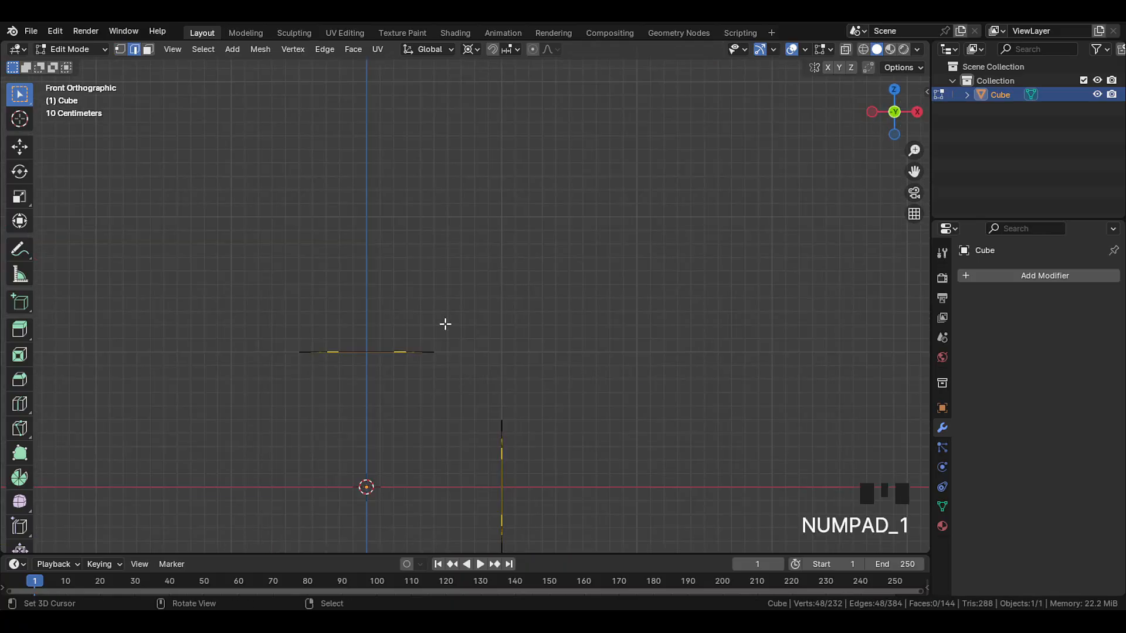
{"action": "left_click", "coordinate": [323, 49]}
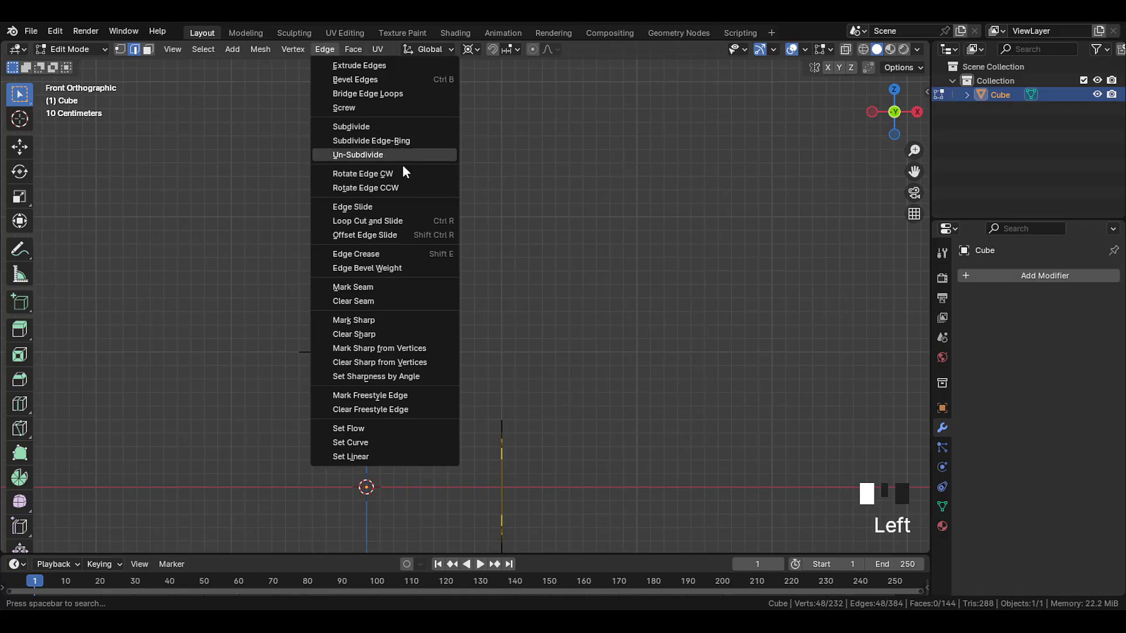
{"action": "left_click", "coordinate": [367, 93]}
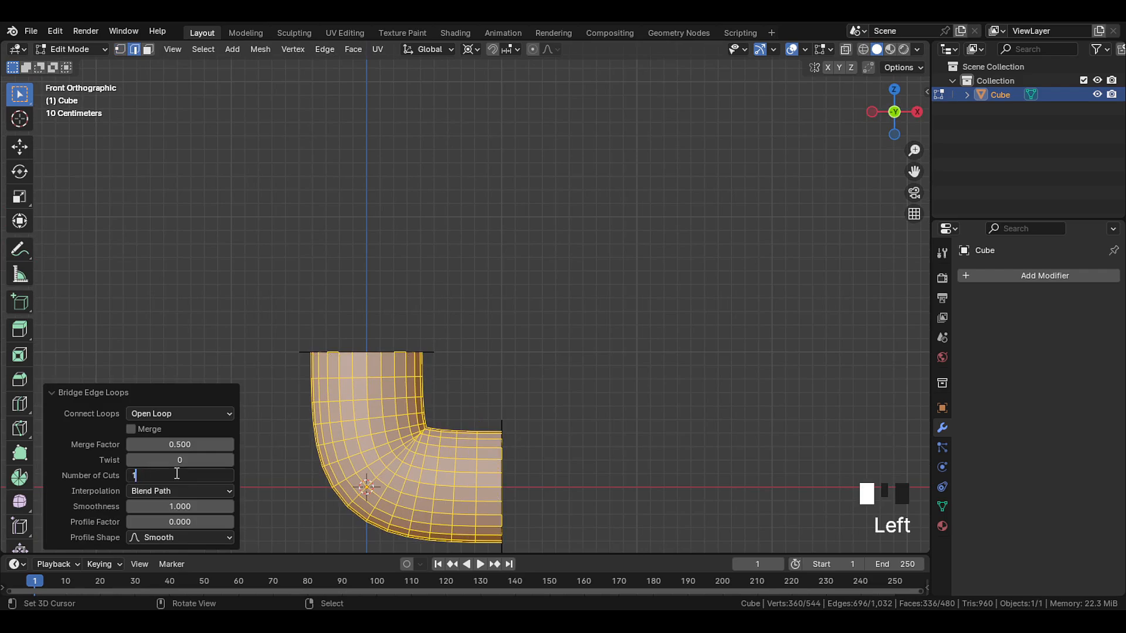
{"action": "type", "text": "16"}
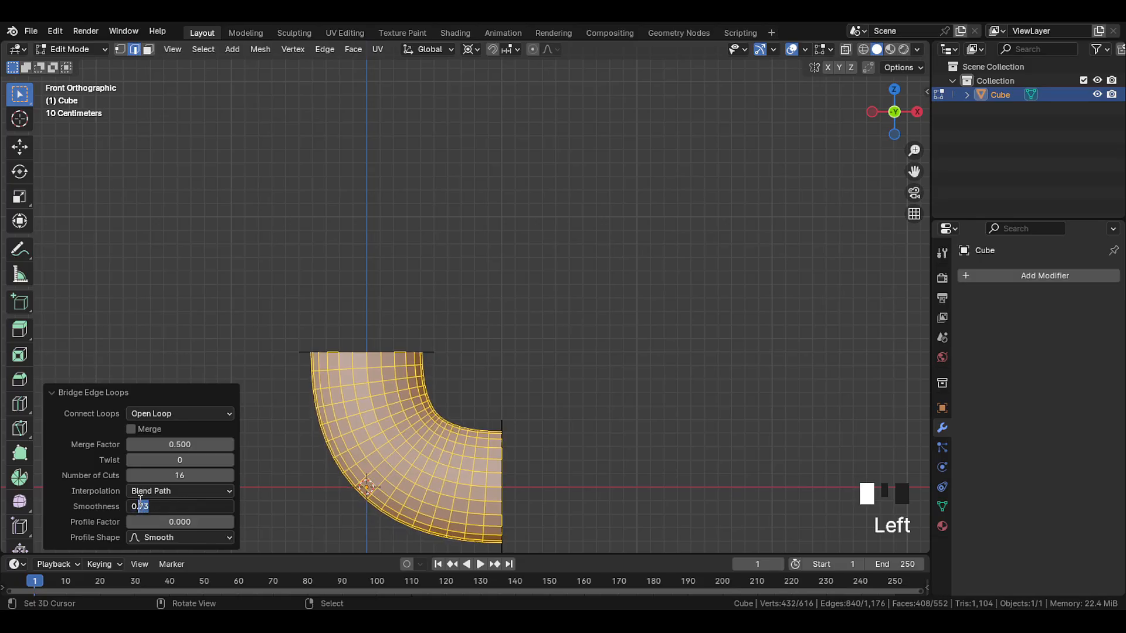
{"action": "type", "text": "0.750"}
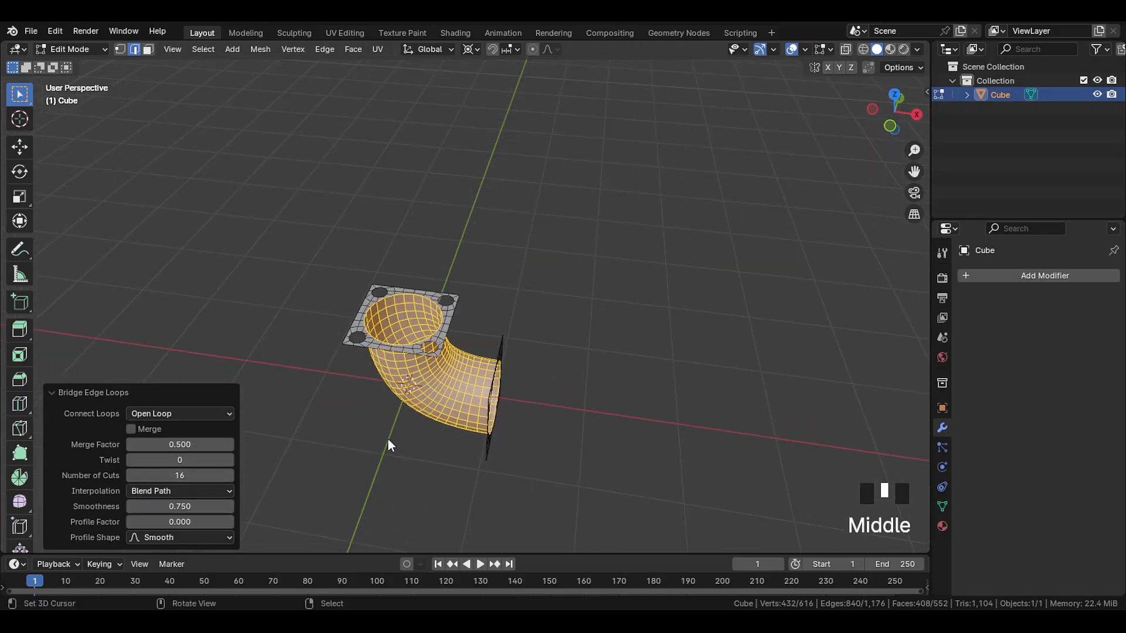
Check the elbow's faces with Face Orientation overlay, return to Object Mode and hide the overlay again.
{"action": "left_click", "coordinate": [805, 49]}
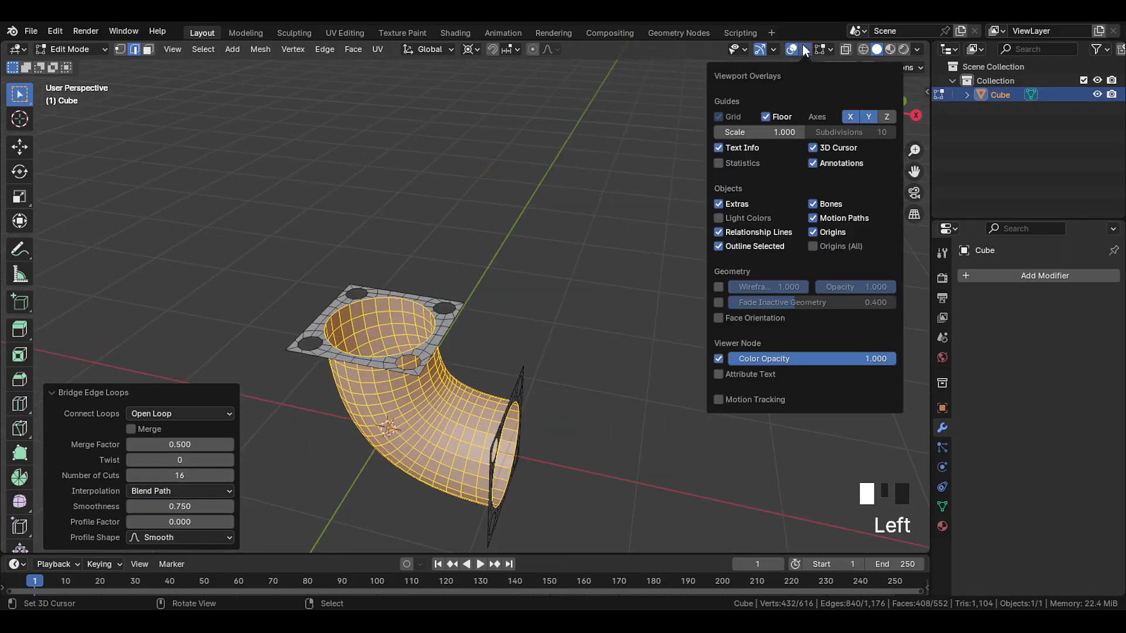
{"action": "scroll", "scroll_direction": "up", "scroll_amount": 3}
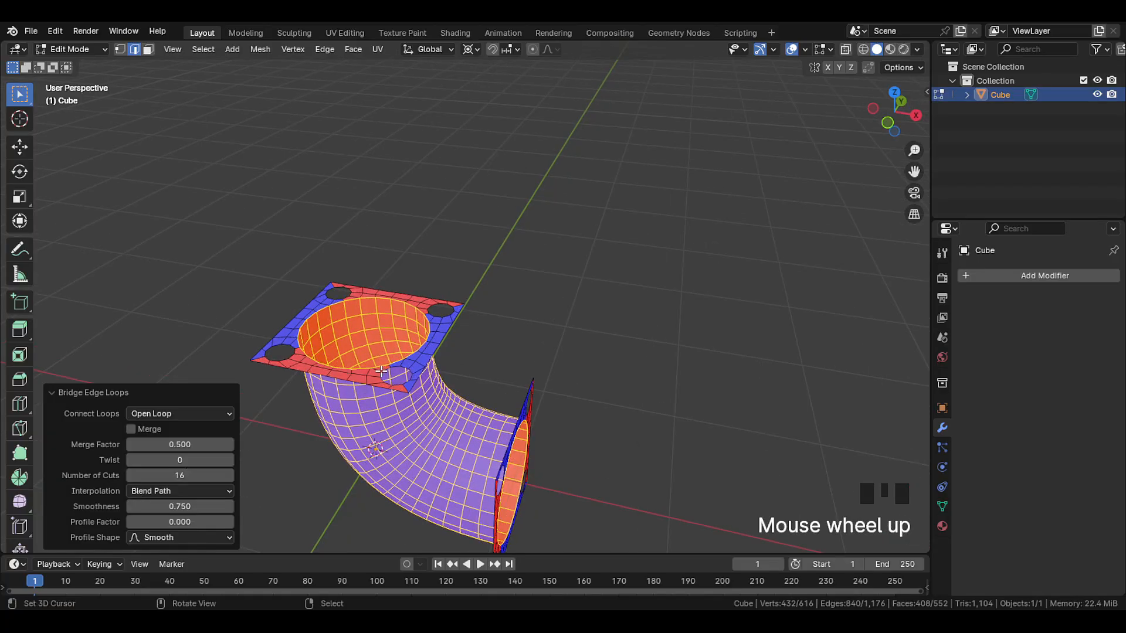
{"action": "key", "text": "a"}
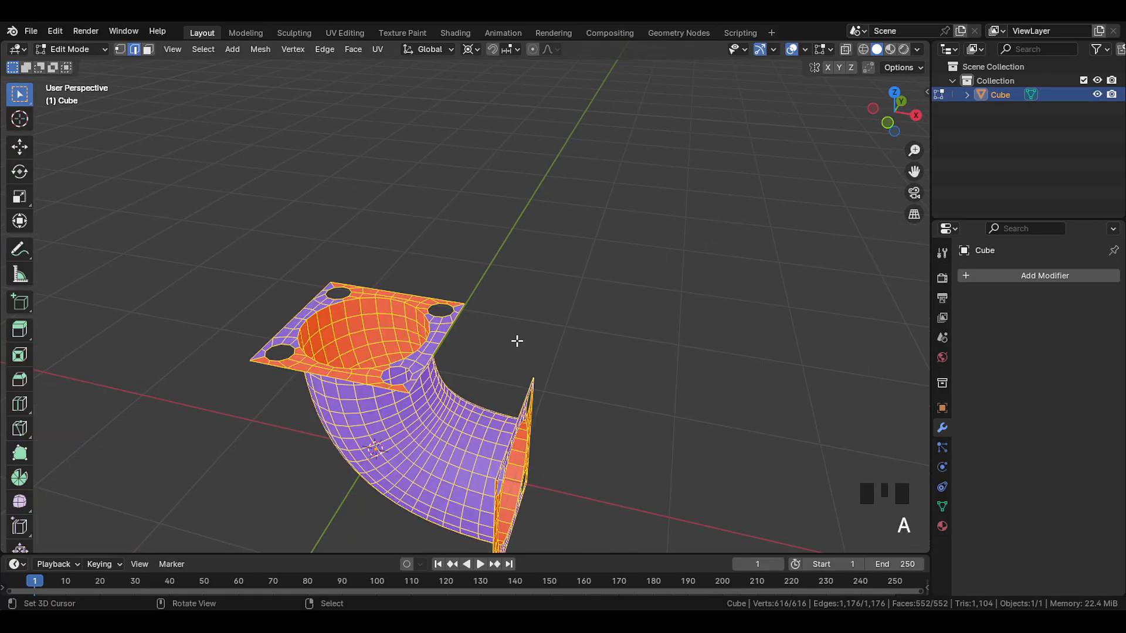
{"action": "key", "text": "Tab"}
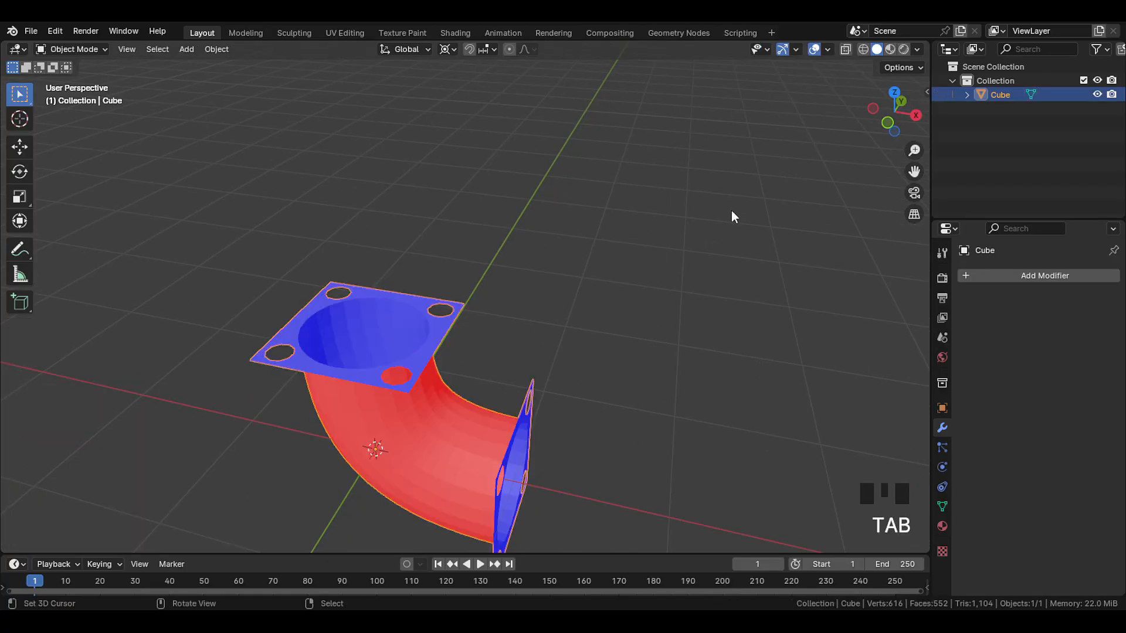
{"action": "left_click", "coordinate": [827, 49]}
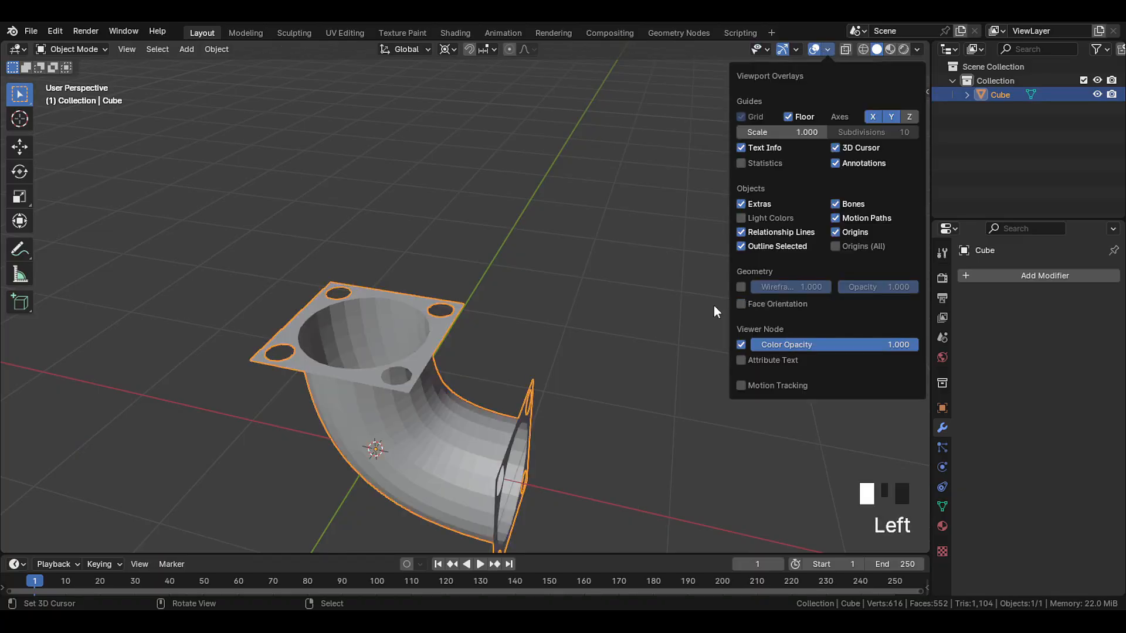
Add a Solidify modifier at about -0.09 m thickness in Complex mode and apply it to the elbow.
{"action": "left_click", "coordinate": [1044, 275]}
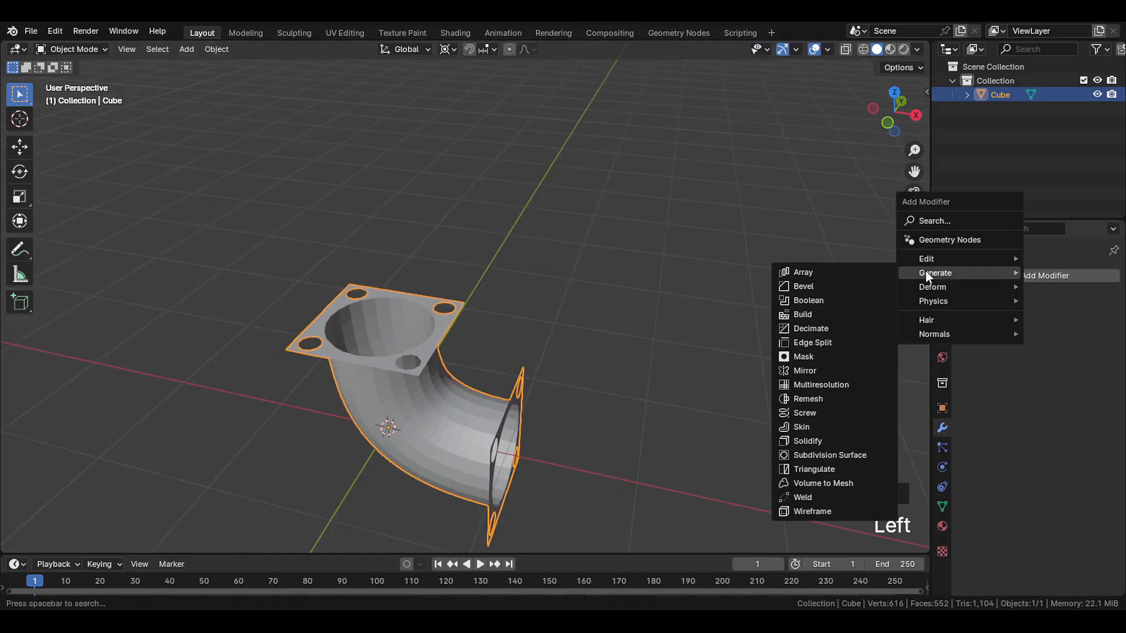
{"action": "left_click", "coordinate": [806, 440]}
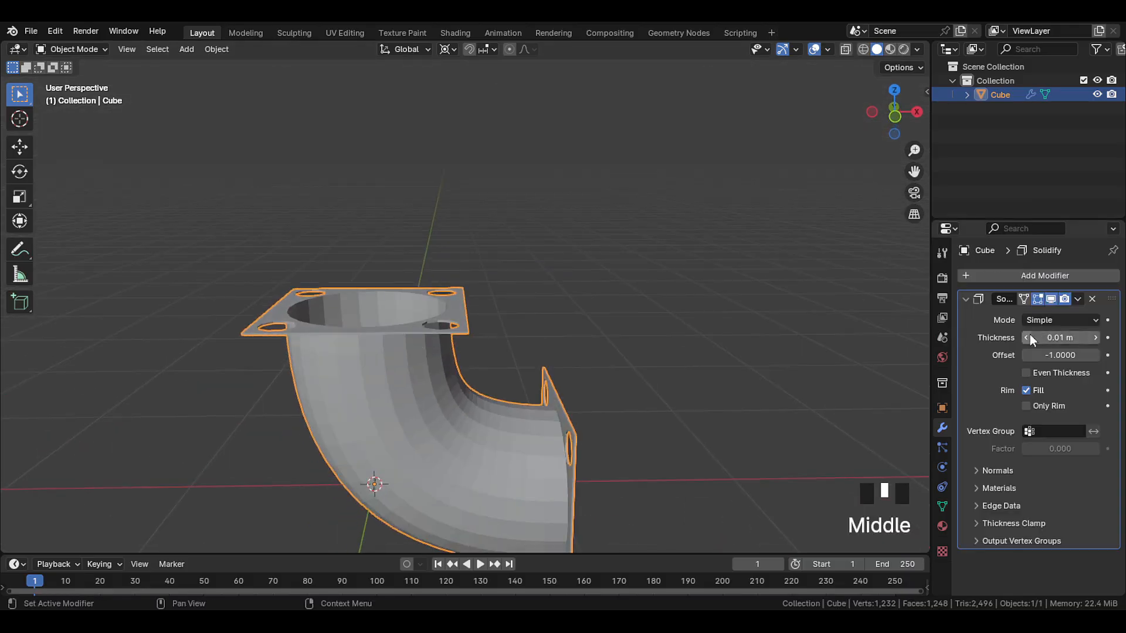
{"action": "left_click", "coordinate": [1026, 338]}
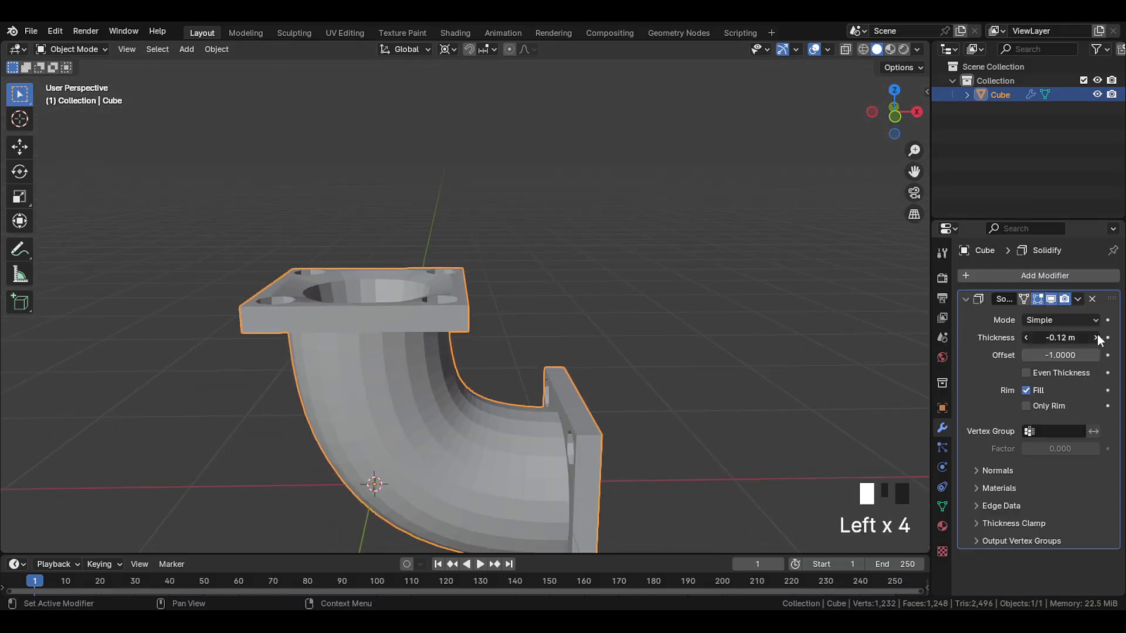
{"action": "left_click", "coordinate": [1094, 338]}
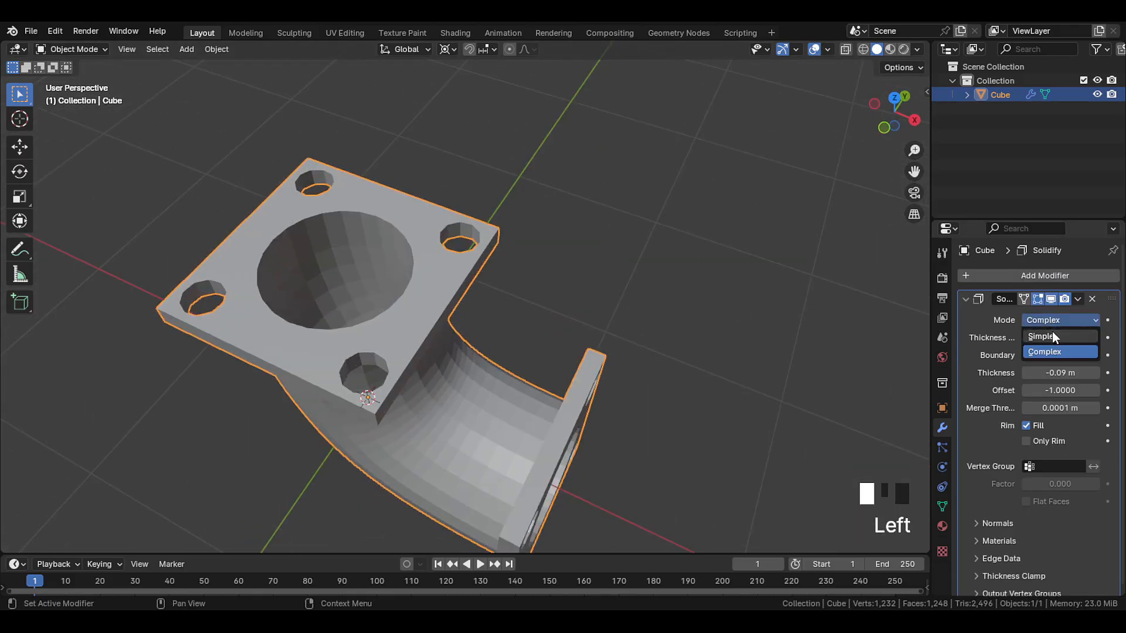
{"action": "left_click", "coordinate": [1042, 336]}
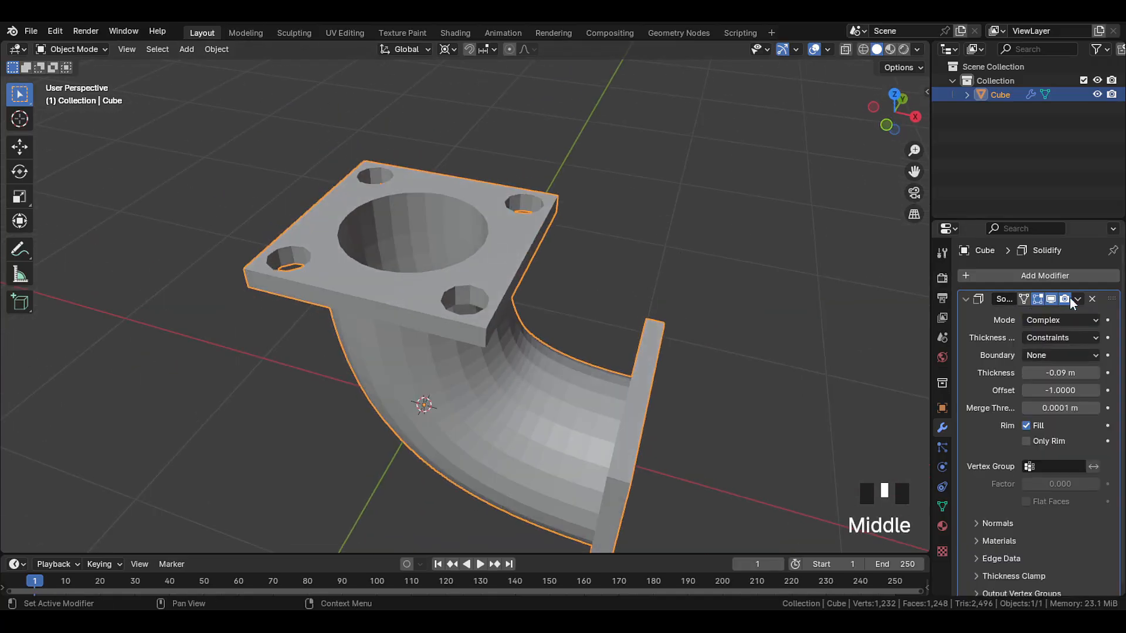
{"action": "scroll", "scroll_direction": "up", "scroll_amount": 3}
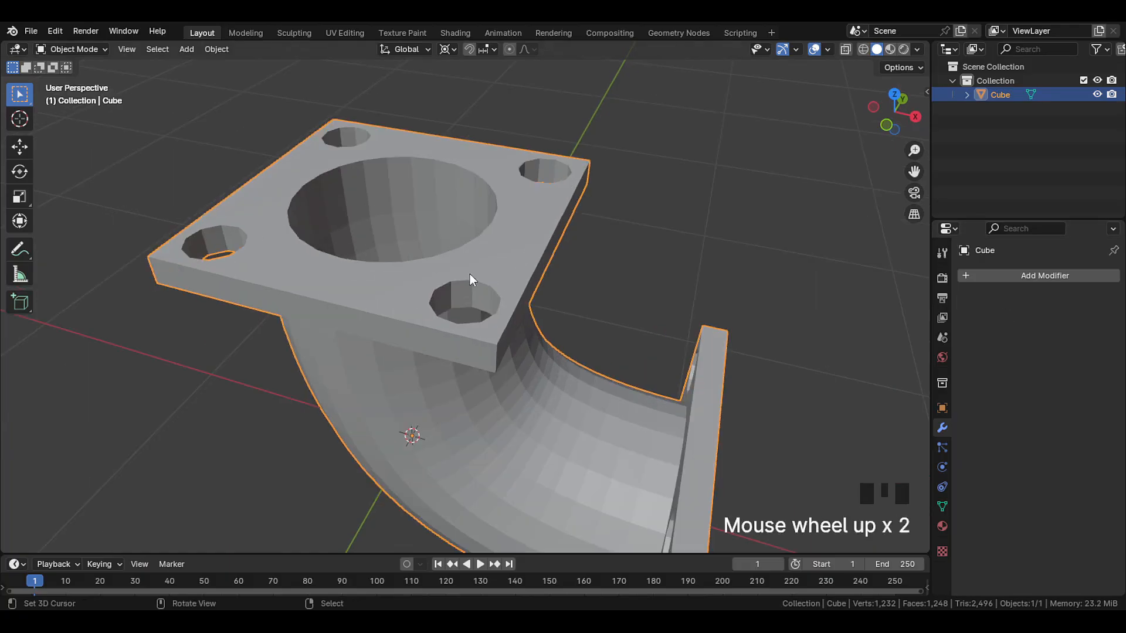
Select the flange edges by similar face angles and give them a two-segment bevel with Loop Slide off.
{"action": "key", "text": "Tab"}
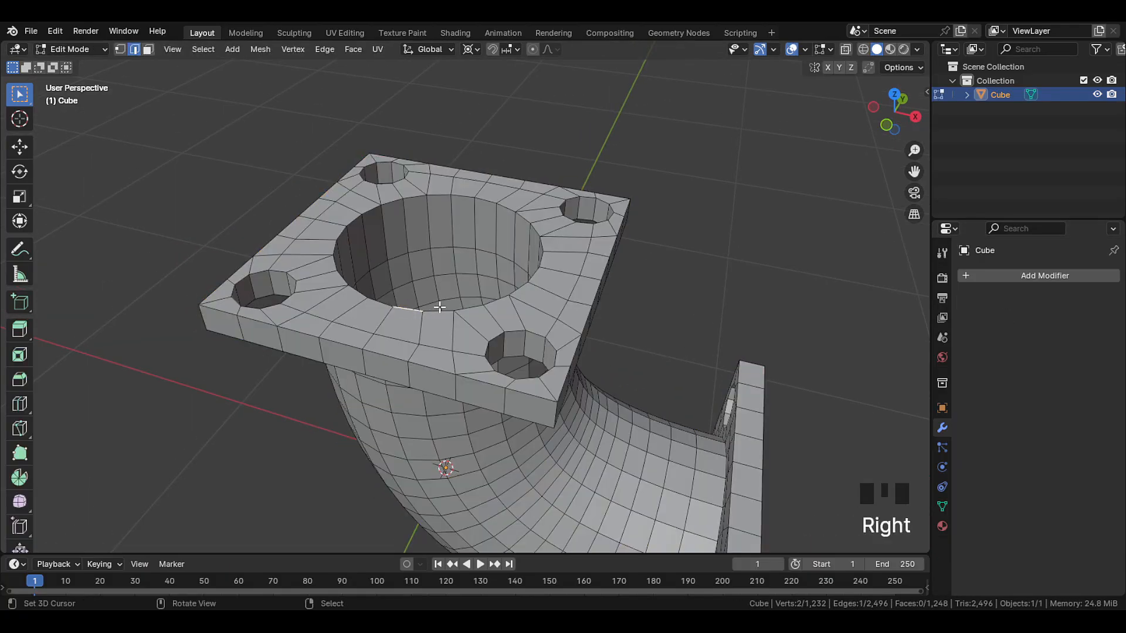
{"action": "key", "text": "shift+g"}
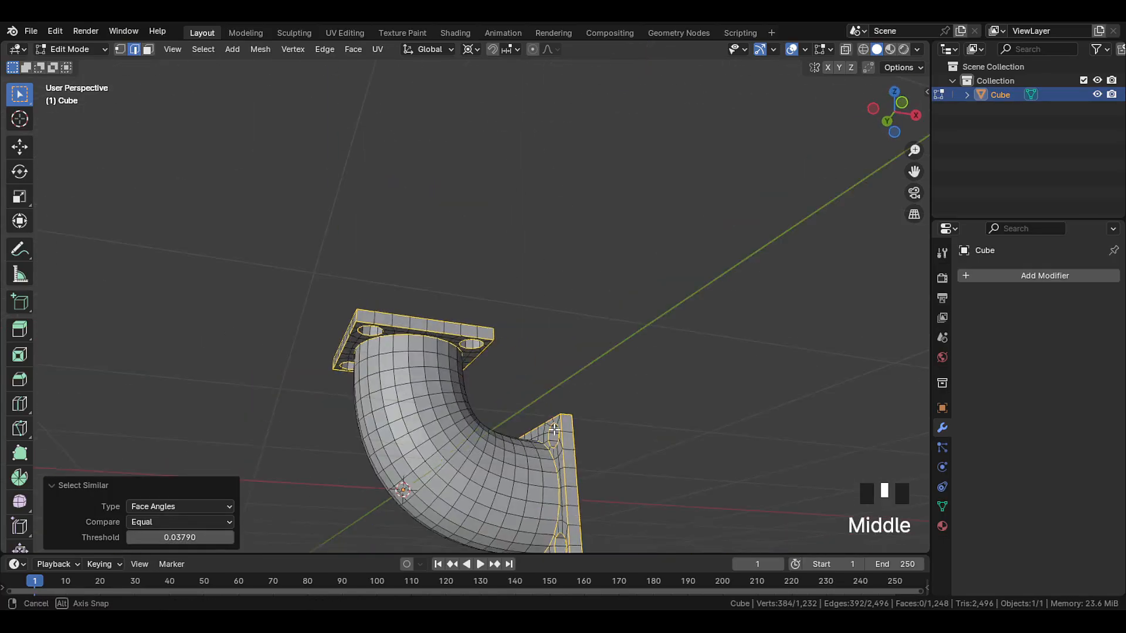
{"action": "scroll", "scroll_direction": "up", "scroll_amount": 3}
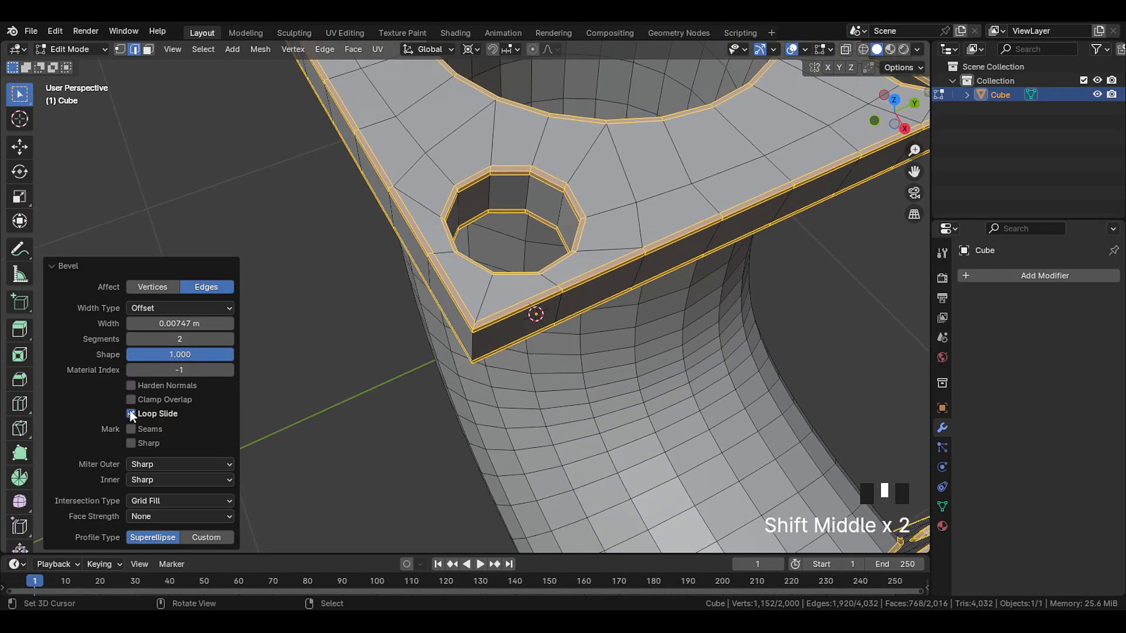
{"action": "left_click", "coordinate": [130, 414]}
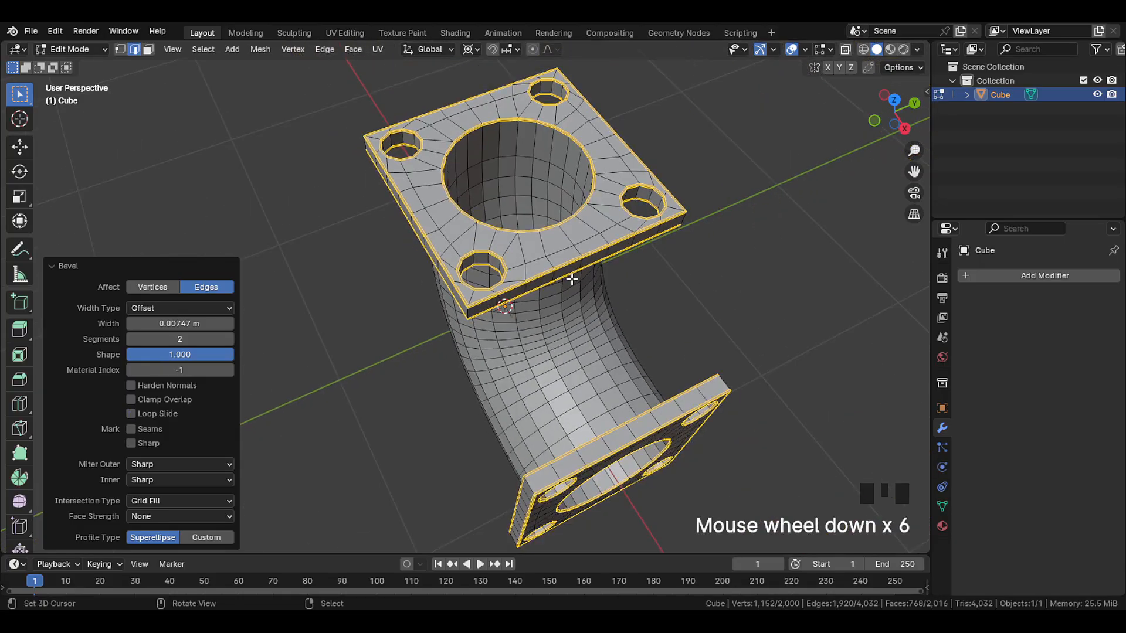
Add a level-2 Subdivision Surface modifier to round off the beveled elbow.
{"action": "left_click", "coordinate": [1045, 274]}
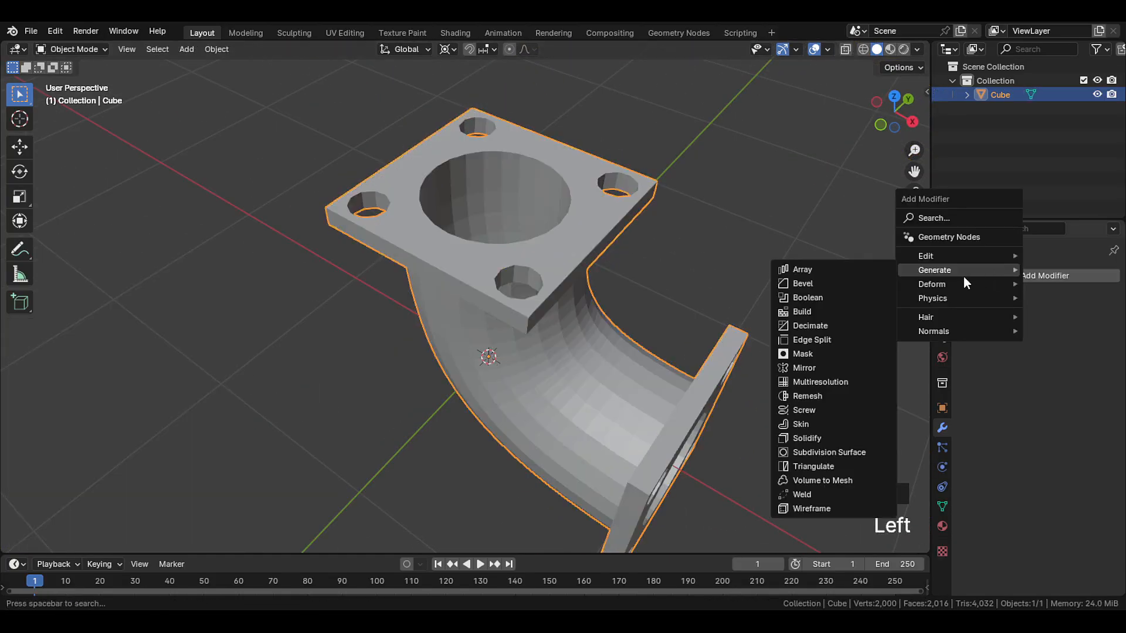
{"action": "left_click", "coordinate": [829, 453]}
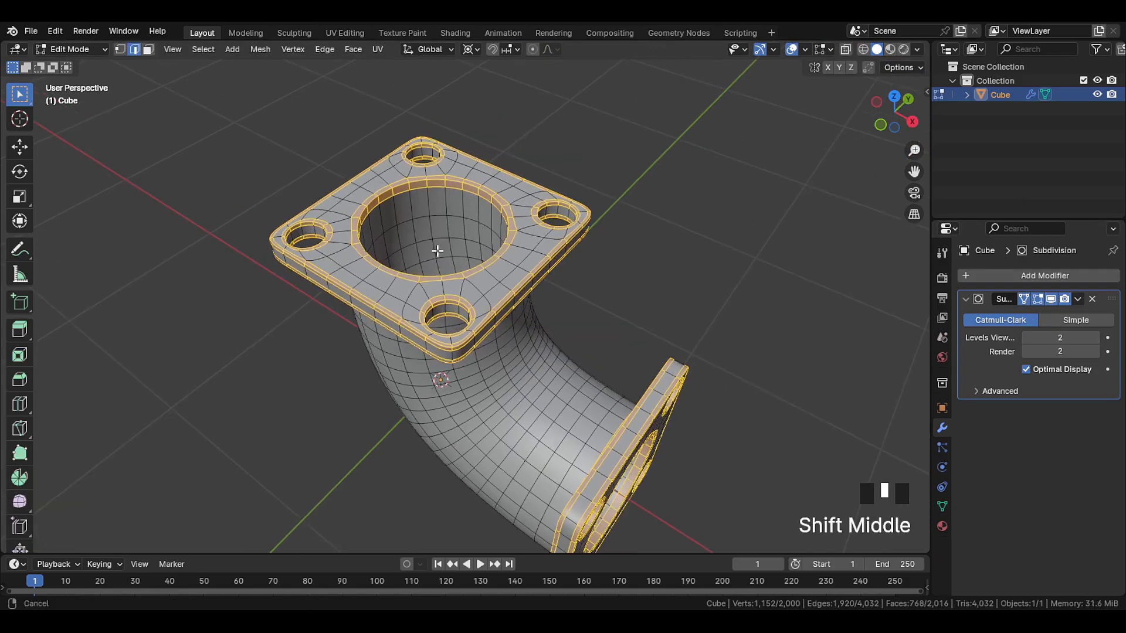
{"action": "scroll", "scroll_direction": "up", "scroll_amount": 3}
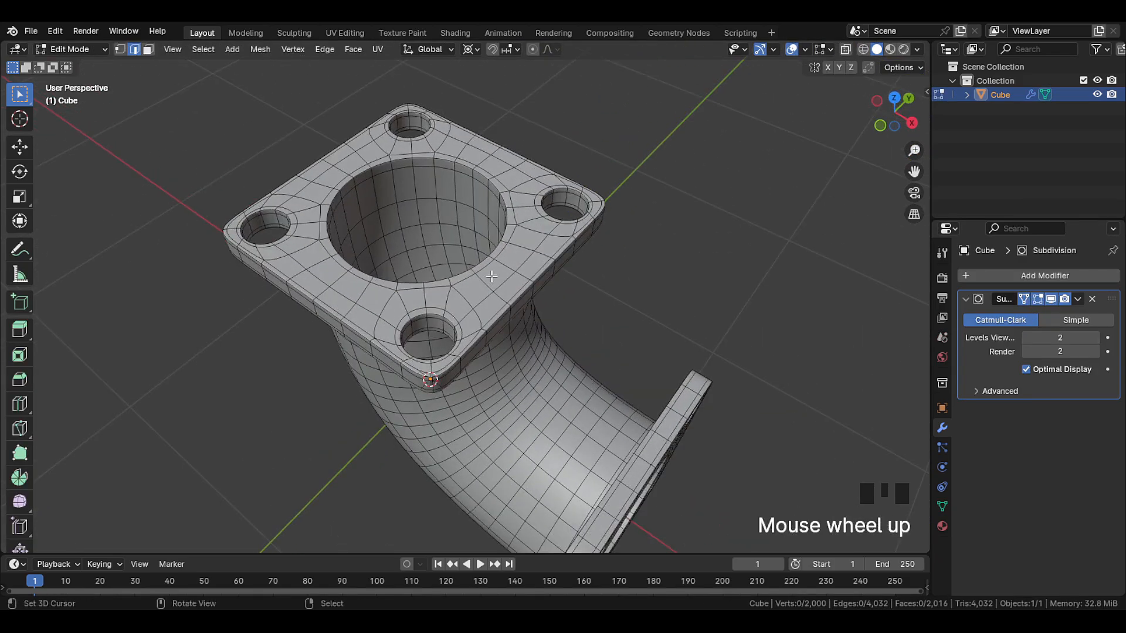
{"action": "scroll", "scroll_direction": "up", "scroll_amount": 3}
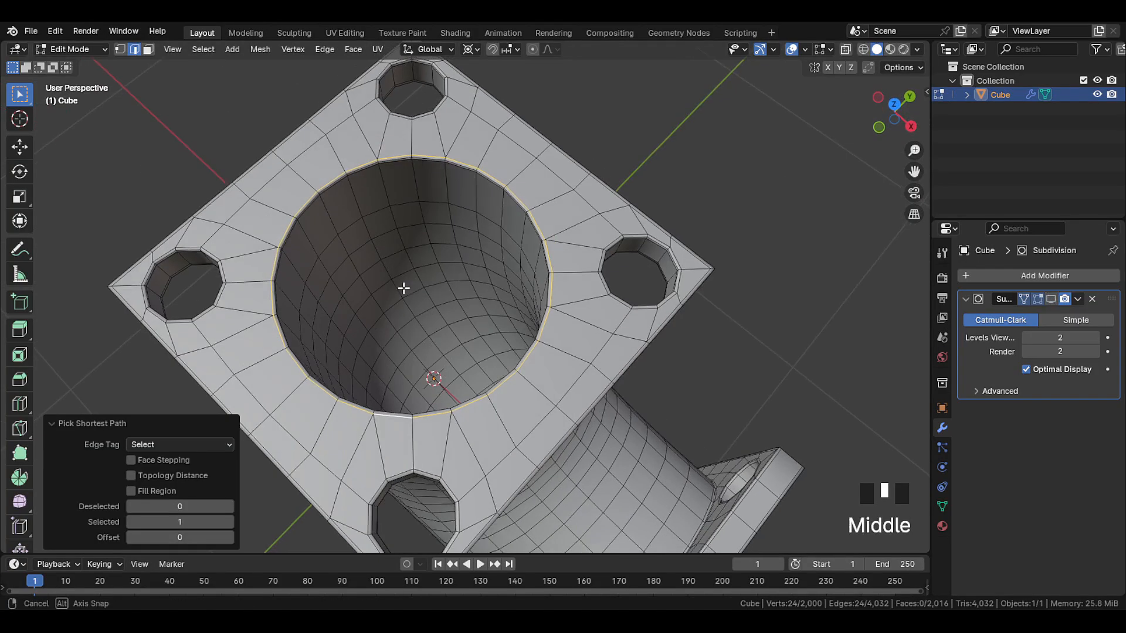
From Top view, slide a supporting edge loop outward around the flange's central bore.
{"action": "scroll", "scroll_direction": "up", "scroll_amount": 3}
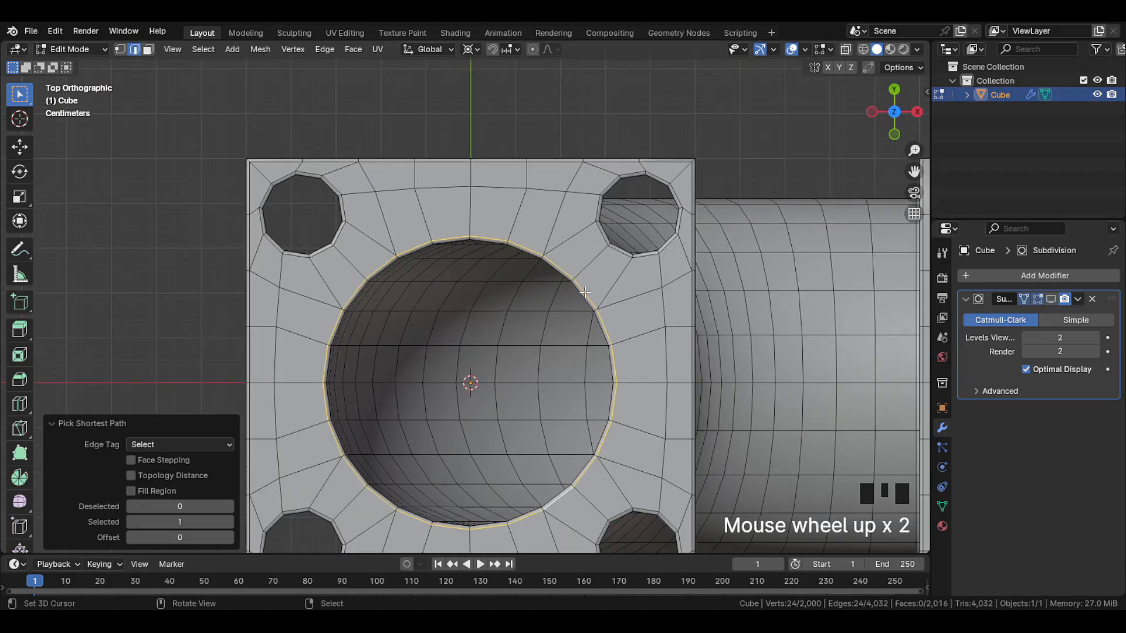
{"action": "key", "text": "g"}
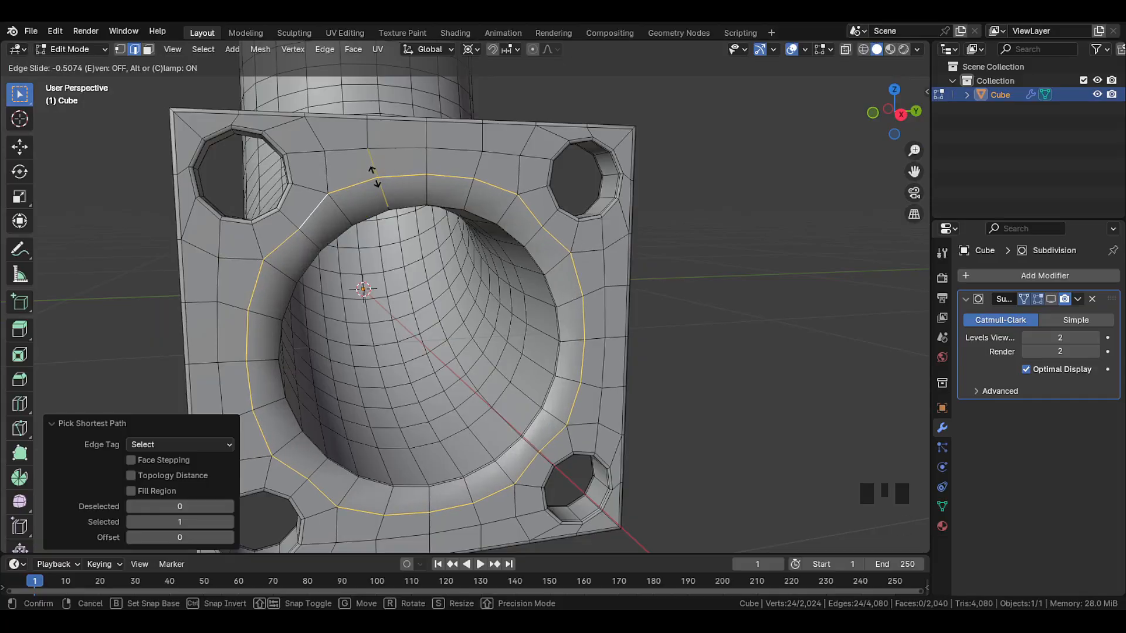
{"action": "scroll", "scroll_direction": "down", "scroll_amount": 3}
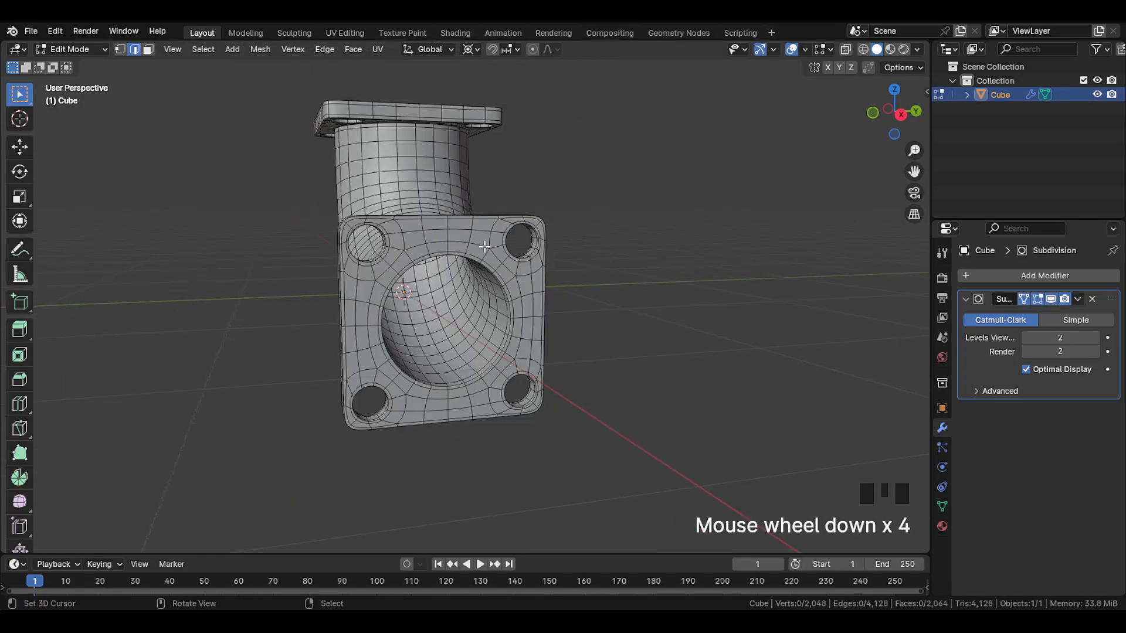